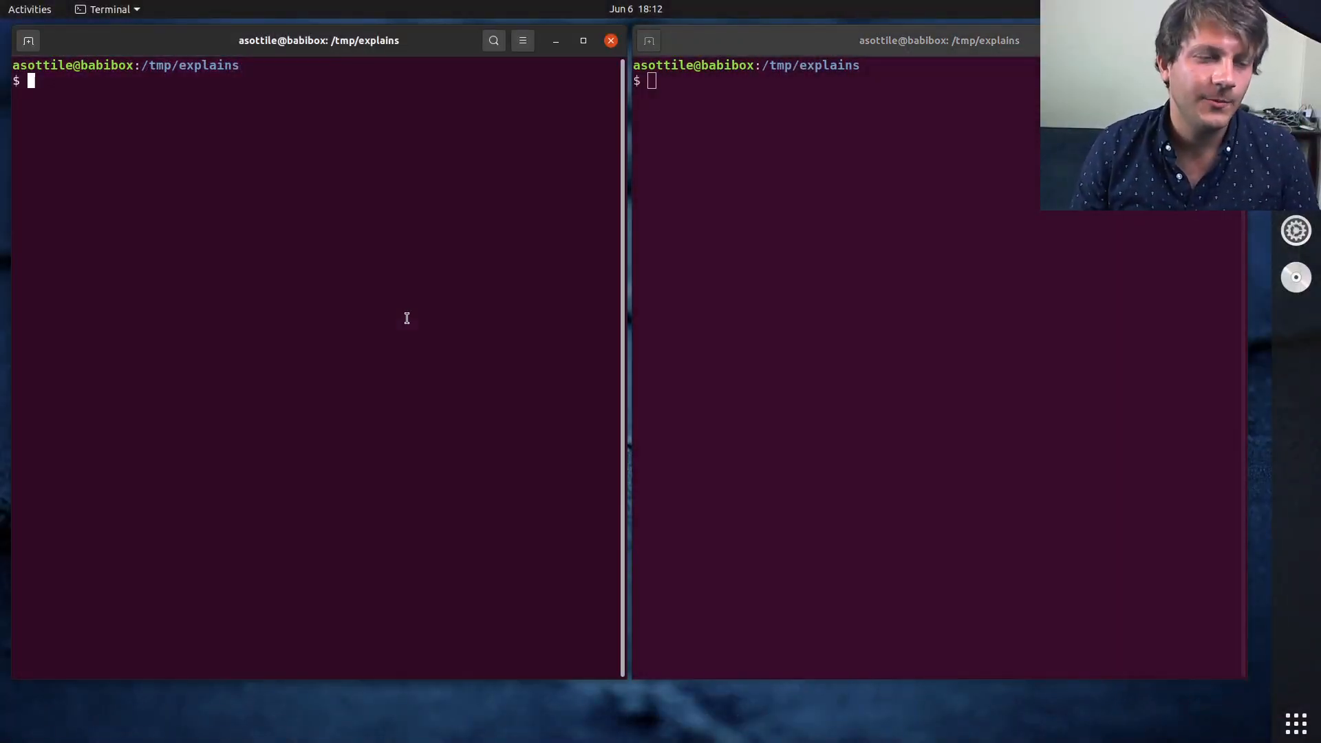
- Create t.py in babi with def square(x: float) -> float returning x * x, saved
{"action": "type", "text": "babi t.py"}
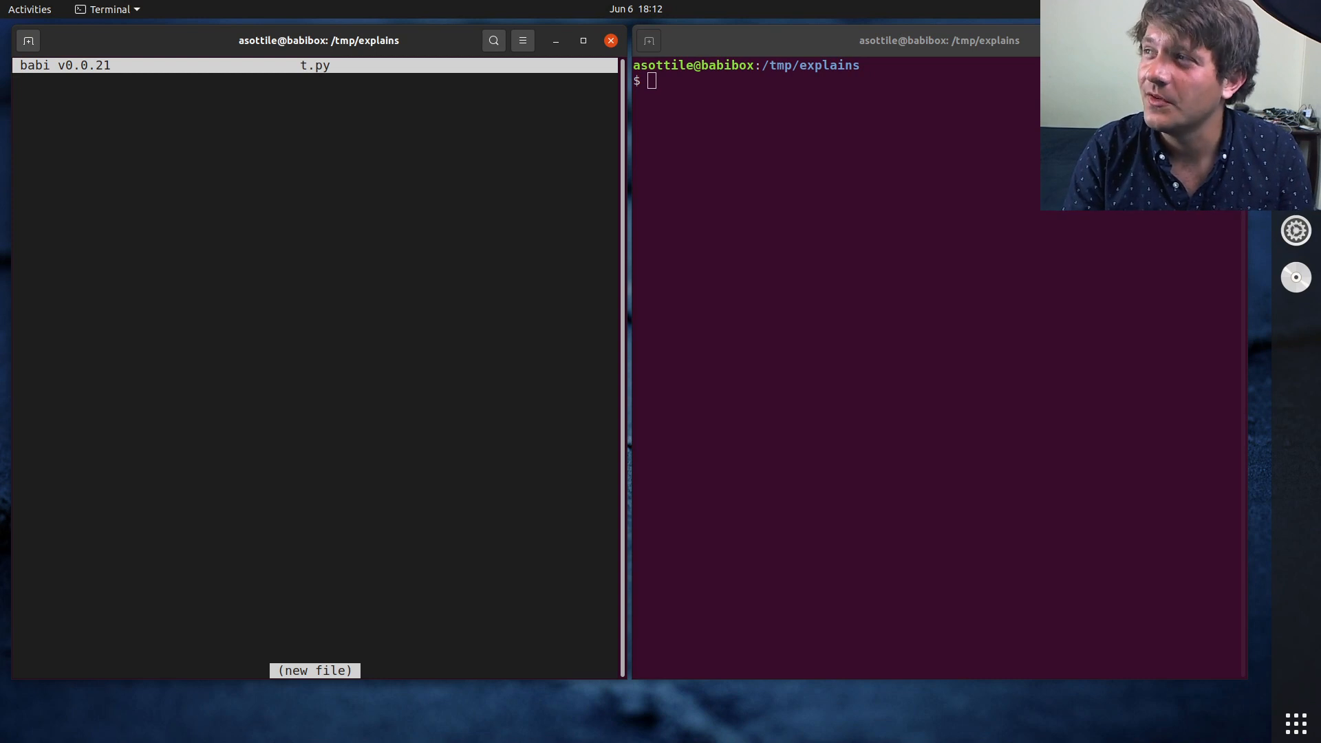
{"action": "type", "text": "def"}
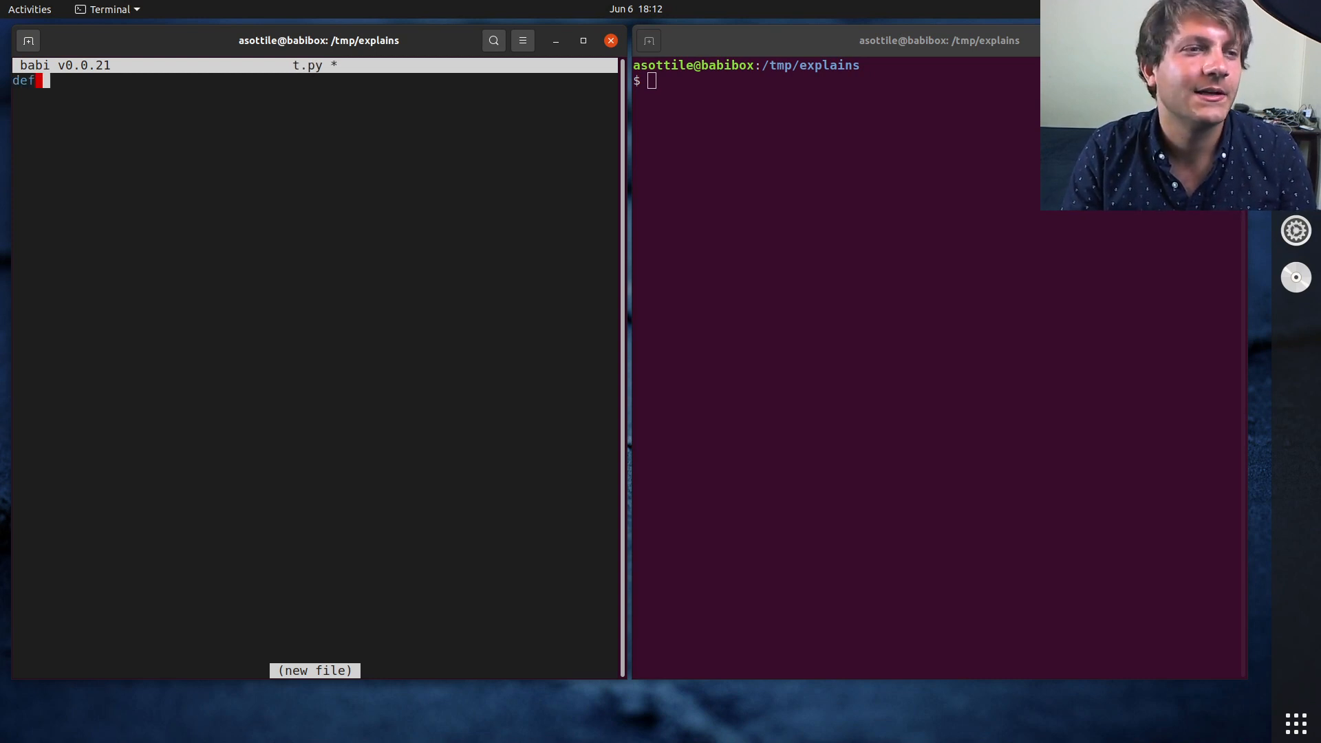
{"action": "type", "text": "square("}
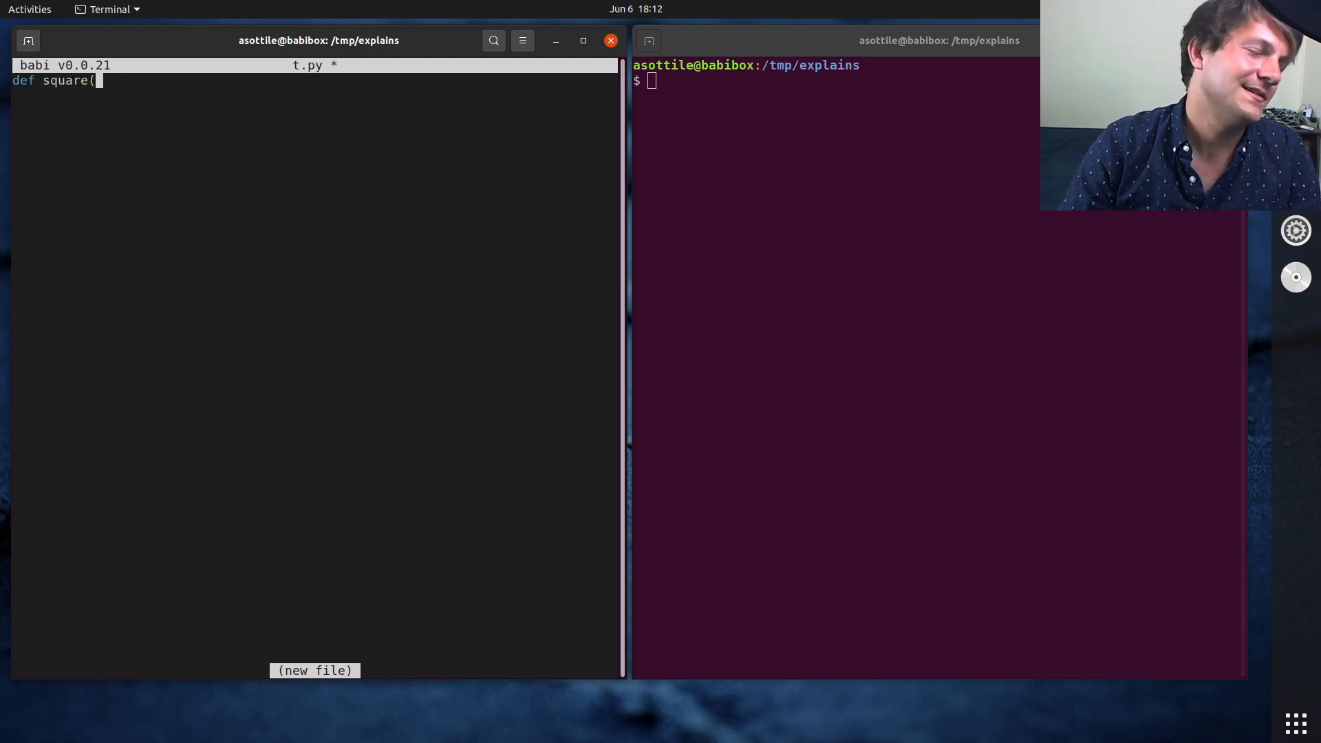
{"action": "type", "text": "x:"}
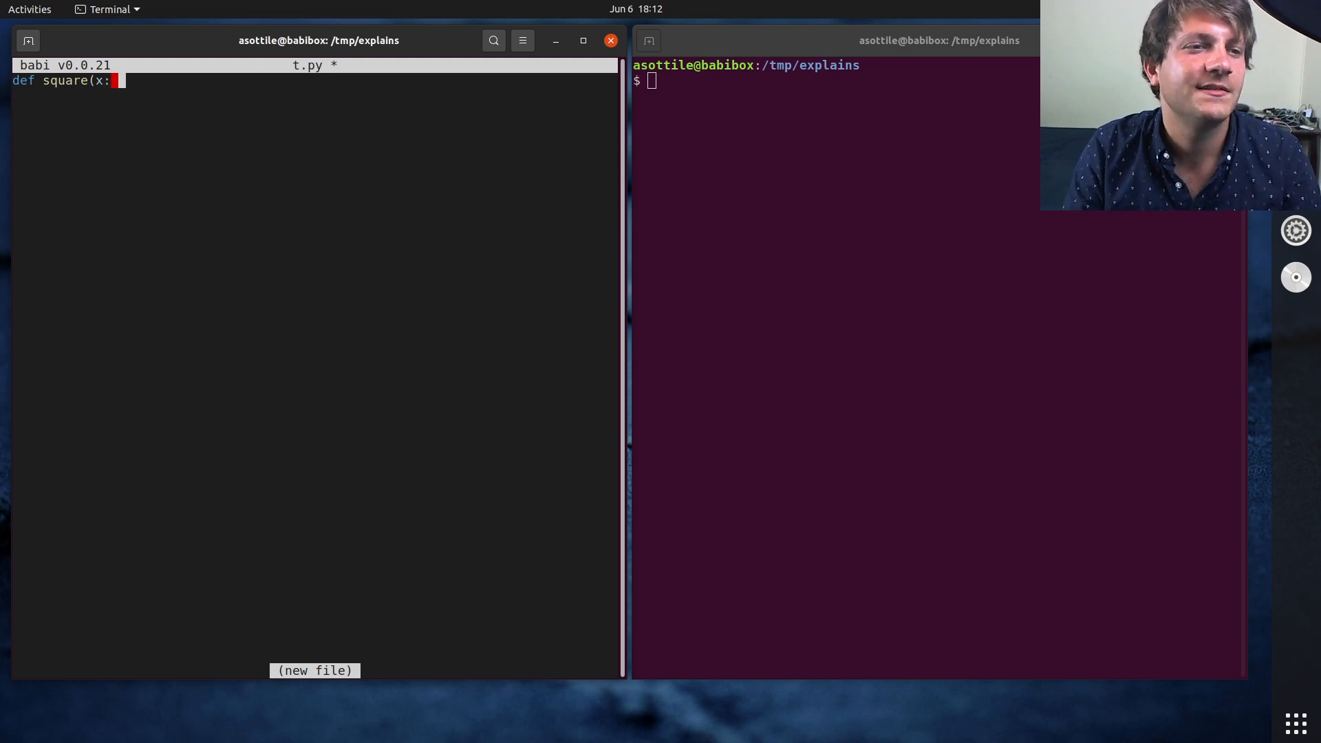
{"action": "type", "text": "float) -> float:"}
{"action": "type", "text": "return x * x"}
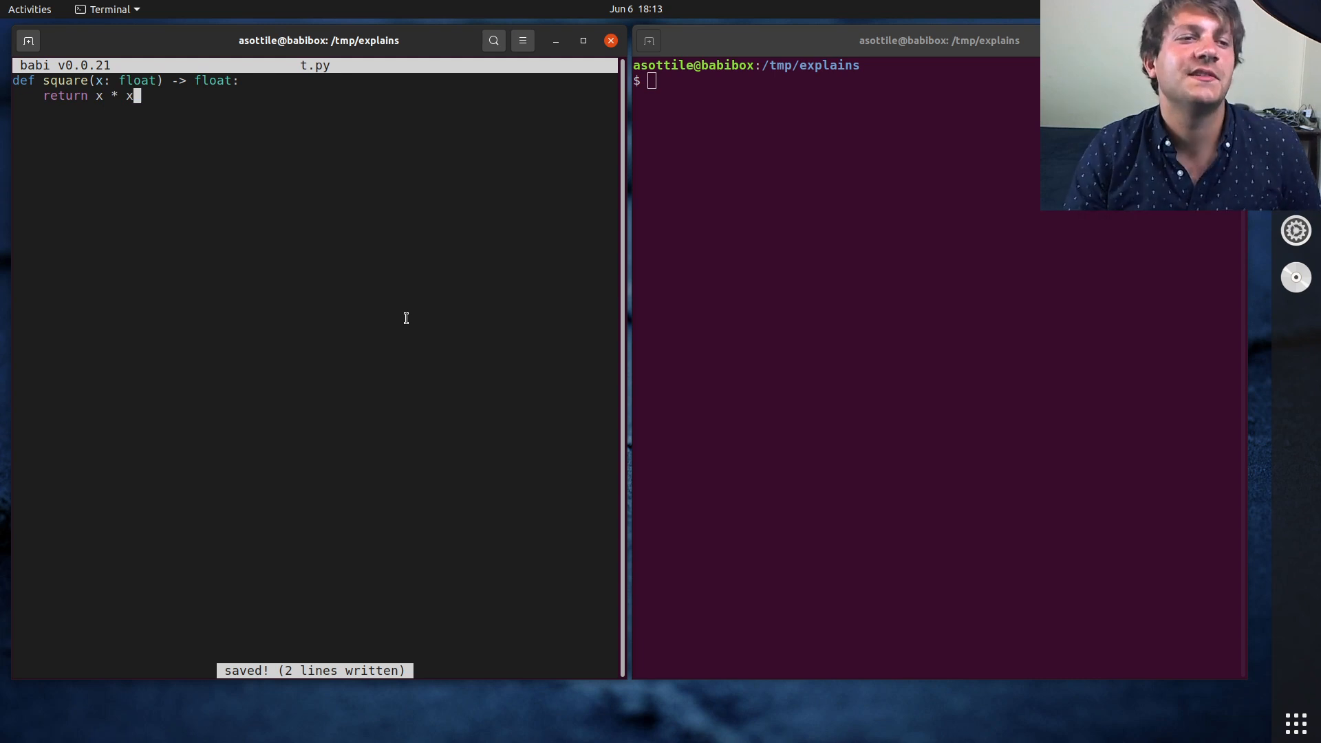
{"action": "type", "text": "@pytest.m"}
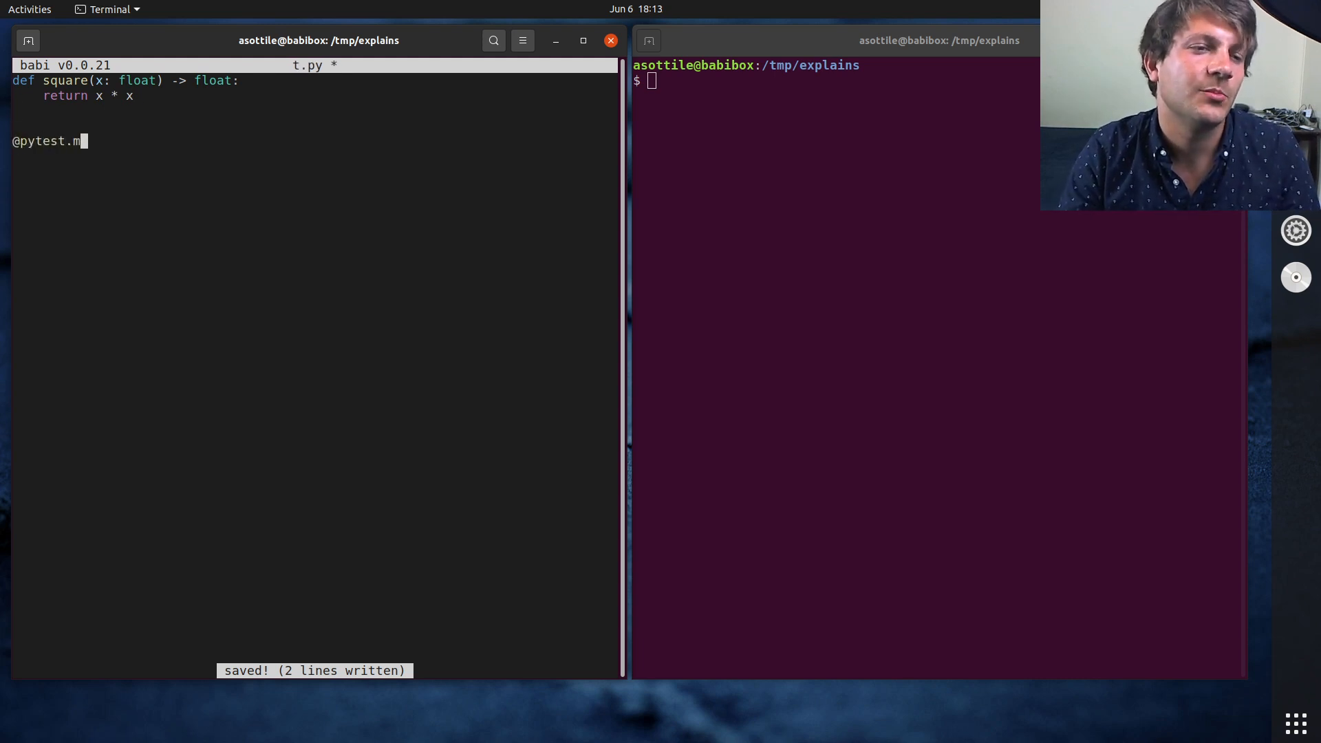
{"action": "type", "text": "ark.parametrize"}
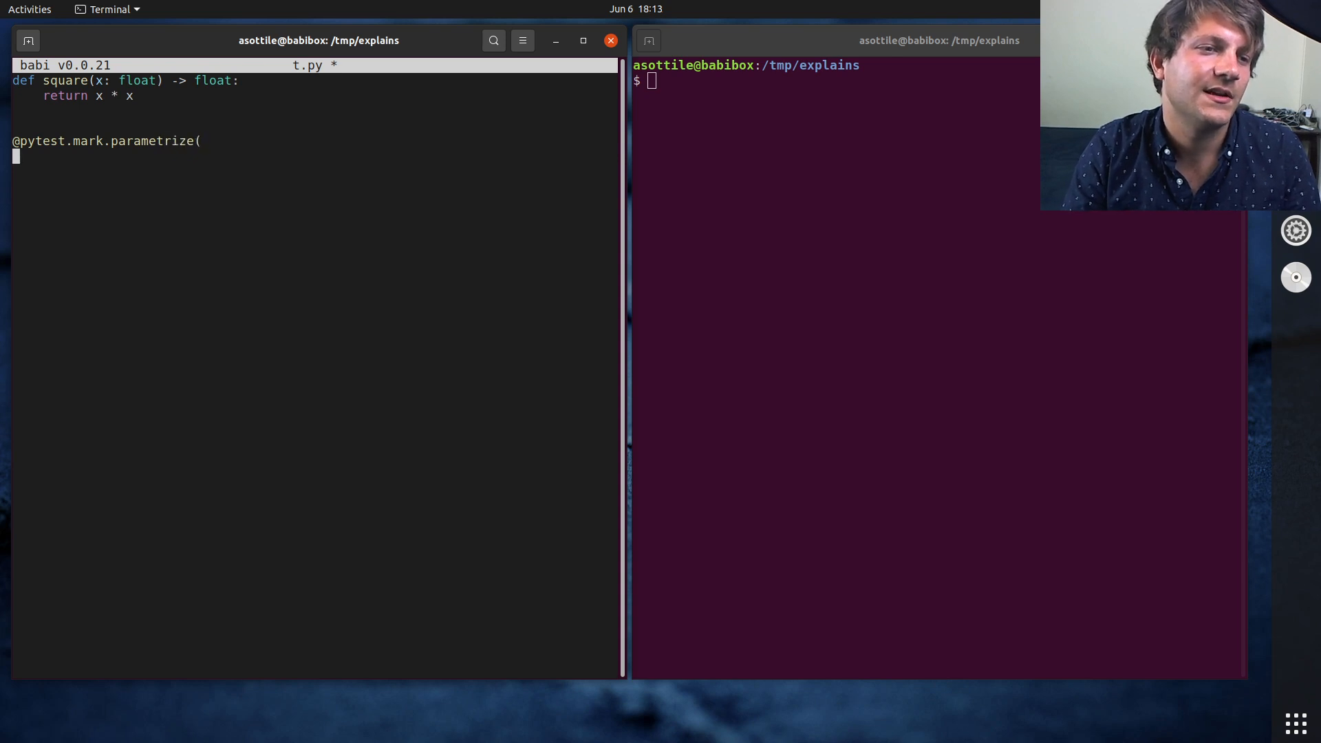
{"action": "type", "text": "('in"}
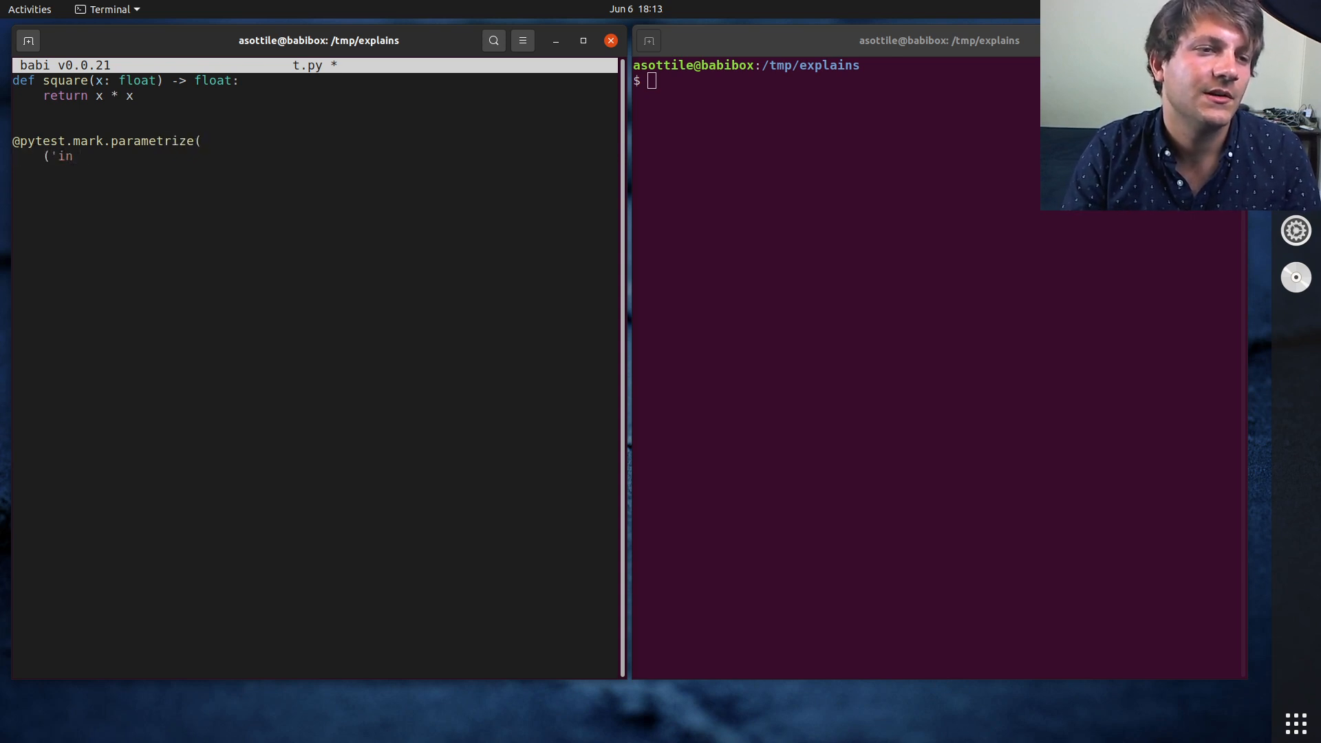
{"action": "type", "text": "n', 'expected'),"}
{"action": "type", "text": "(0, 0"}
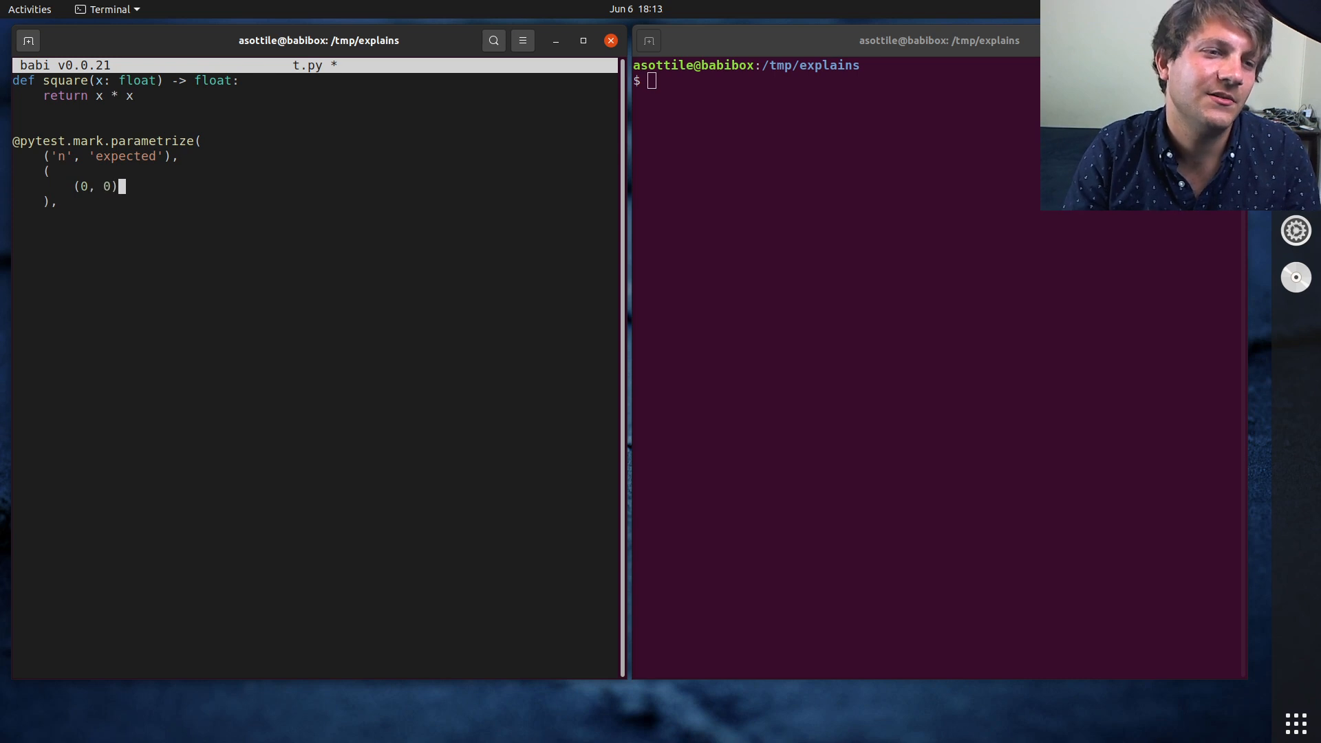
{"action": "type", "text": ".,"}
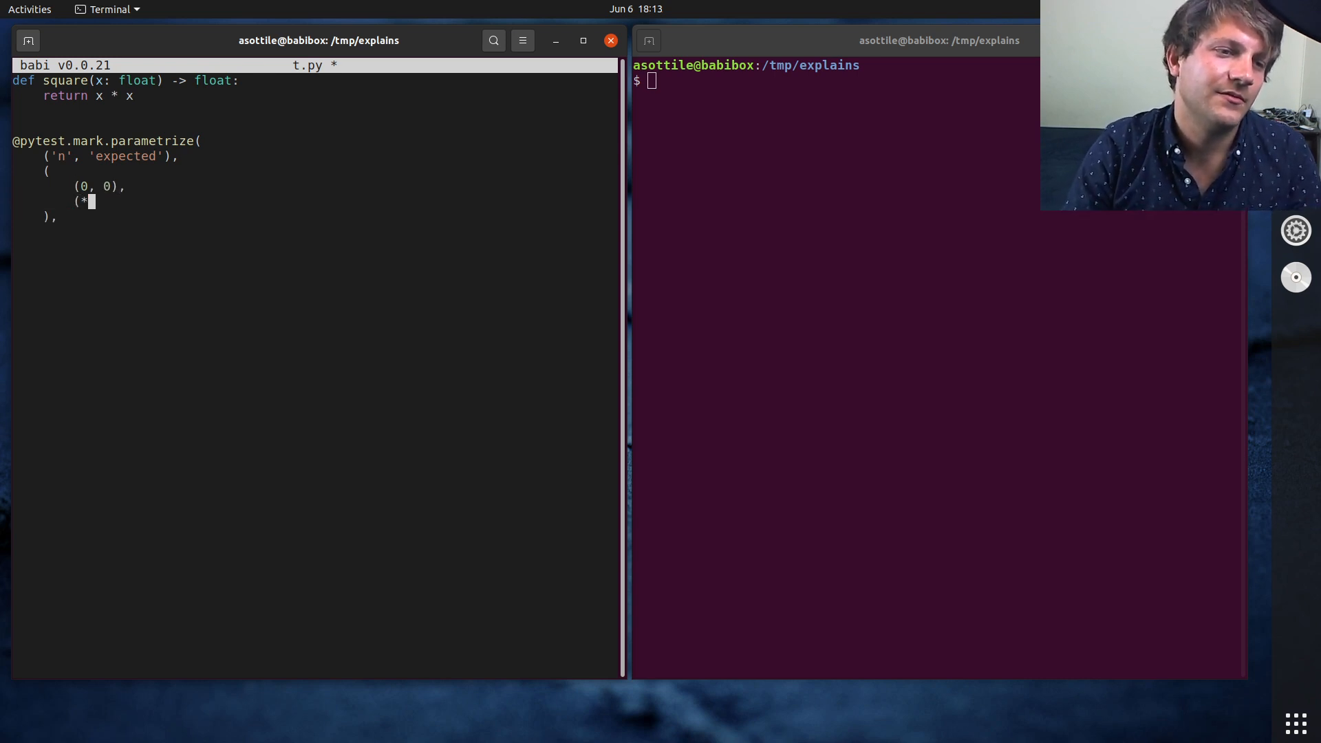
{"action": "type", "text": "5, 25),"}
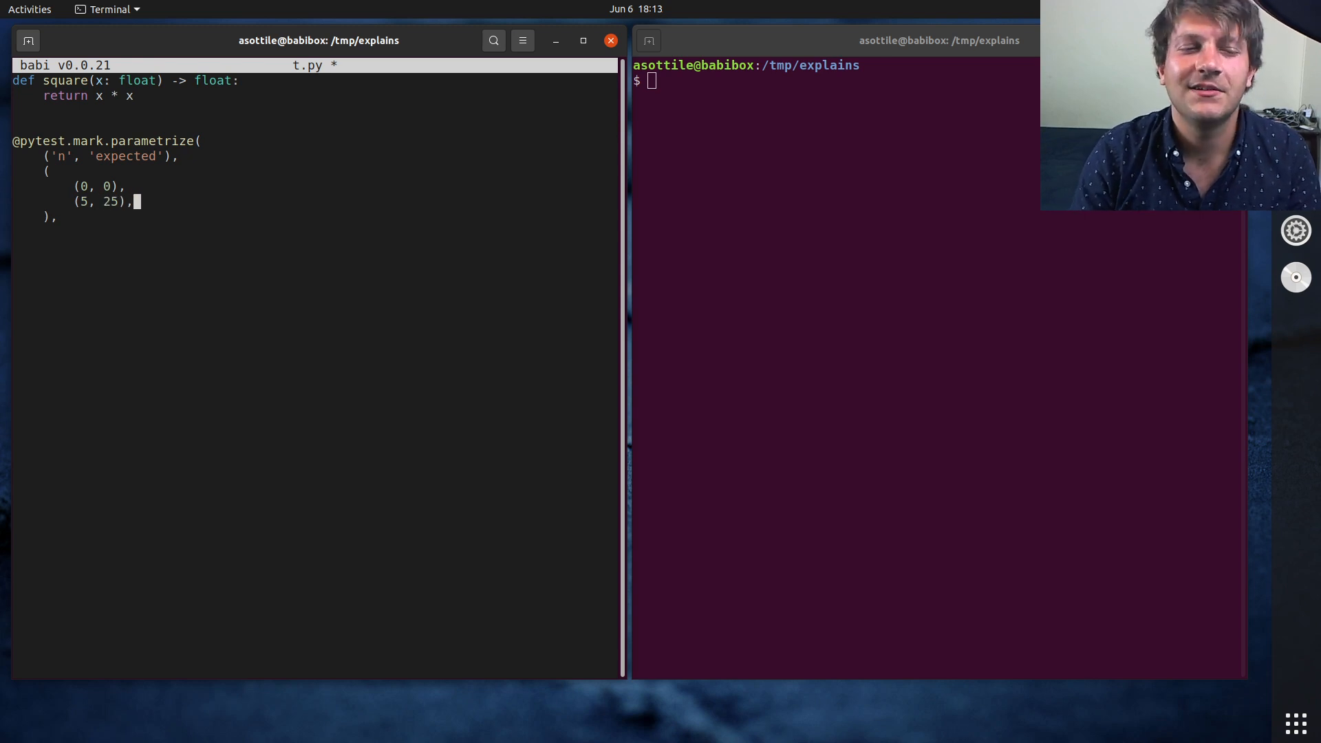
- Write test_square(n, expected) asserting square(n) == expected and import pytest
{"action": "type", "text": "def test_square"}
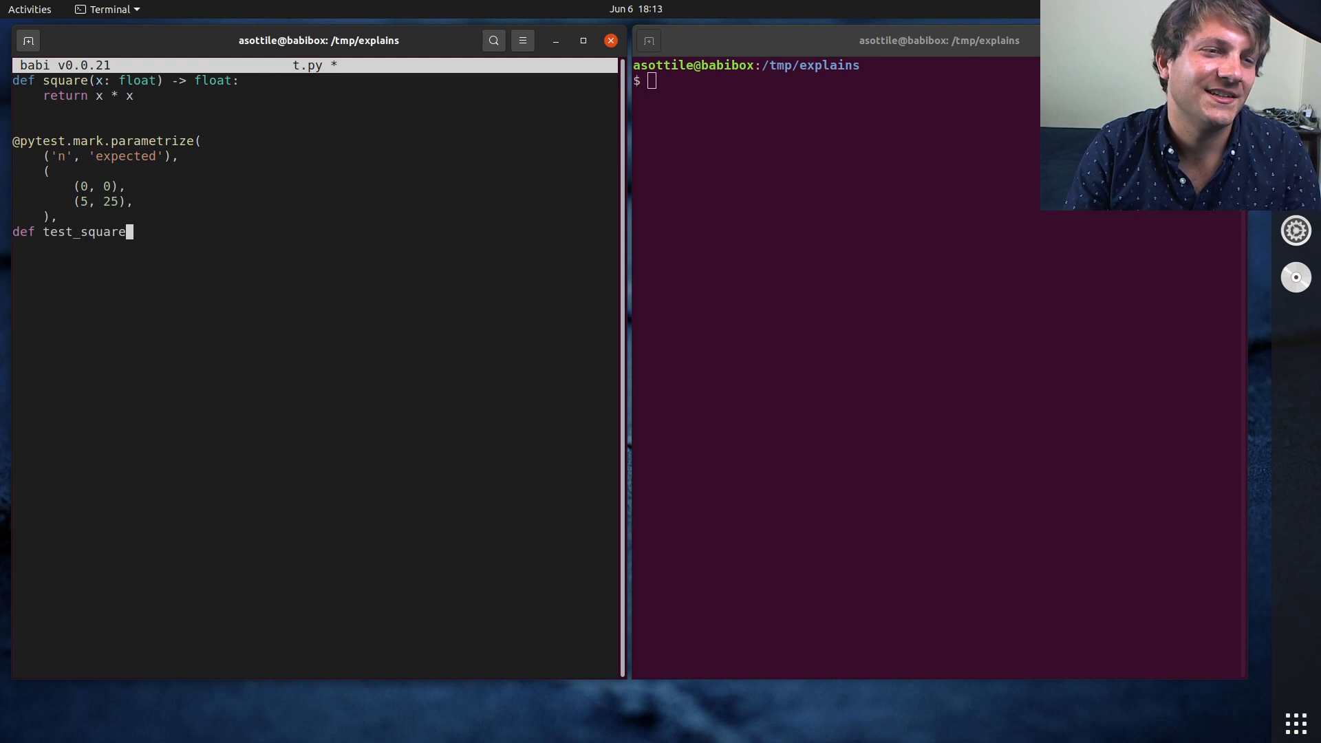
{"action": "type", "text": "(n, expected):"}
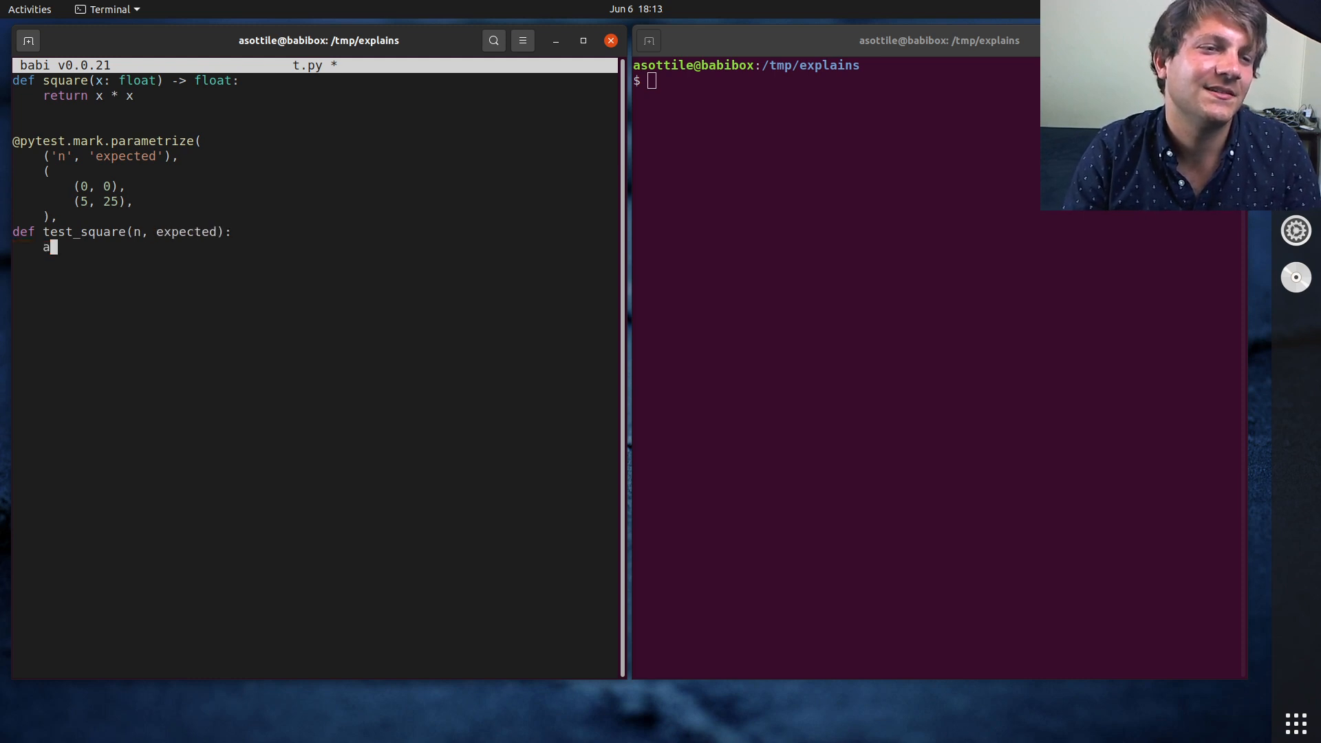
{"action": "type", "text": "ssert square(n) == expected"}
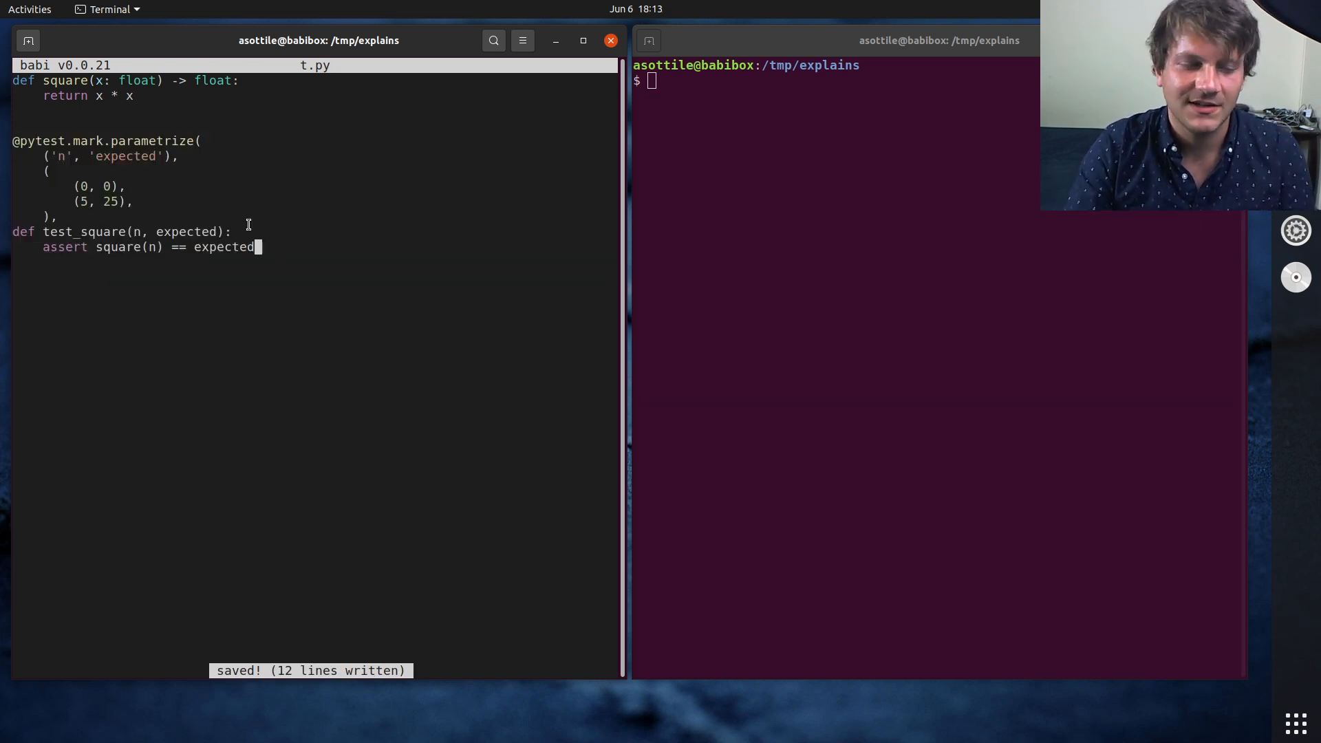
{"action": "type", "text": "import pytest"}
{"action": "left_click", "coordinate": [837, 80]}
{"action": "type", "text": "pip install pytest"}
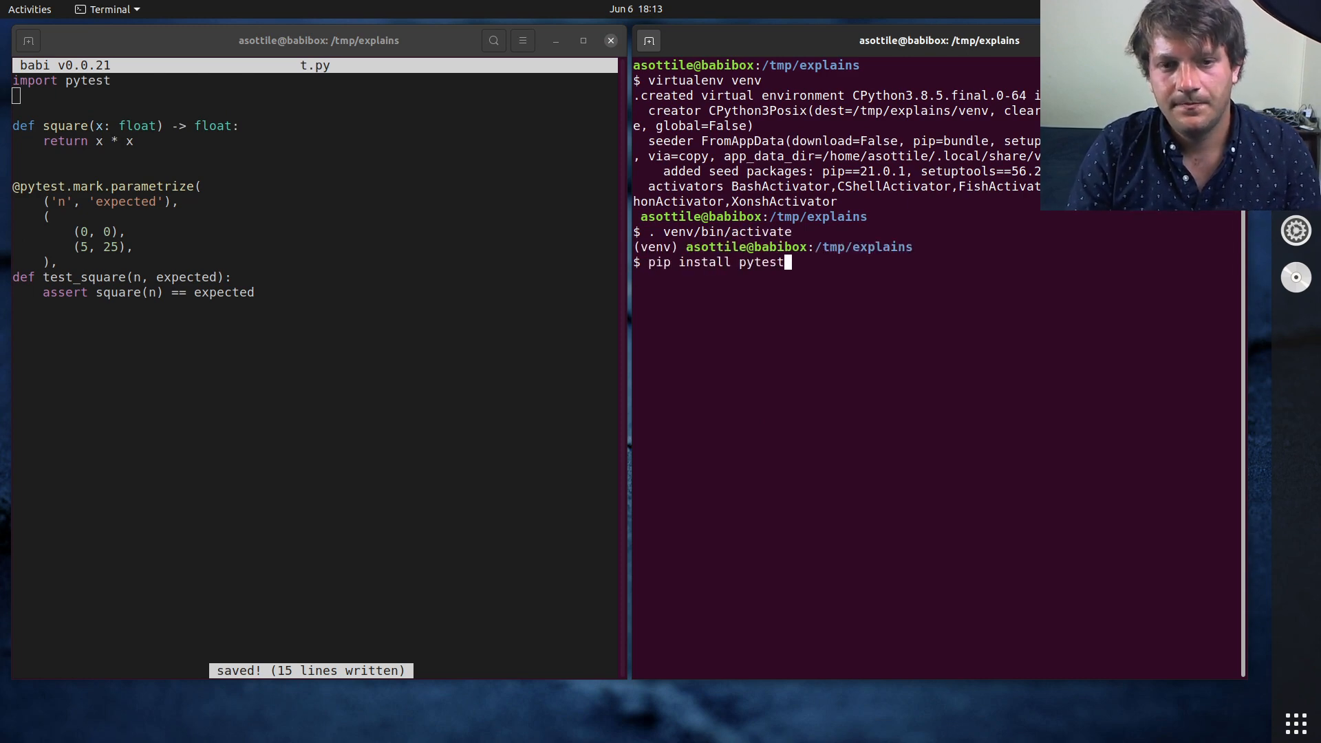
- Install pytest into the virtualenv so t.py's 2 tests can run and pass
{"action": "key", "text": "Return"}
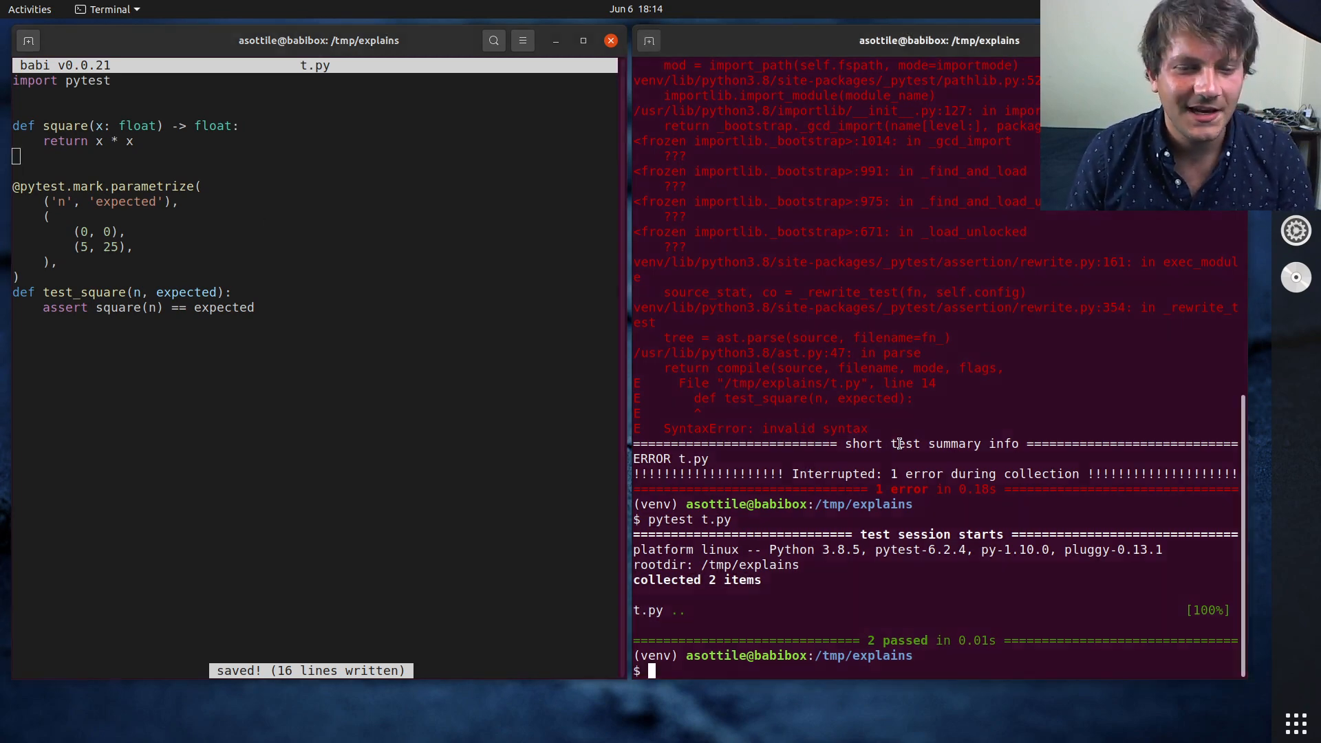
- Load t.py with python3 -i and evaluate square(5) → 25 and square(0) → 0
{"action": "type", "text": "python3"}
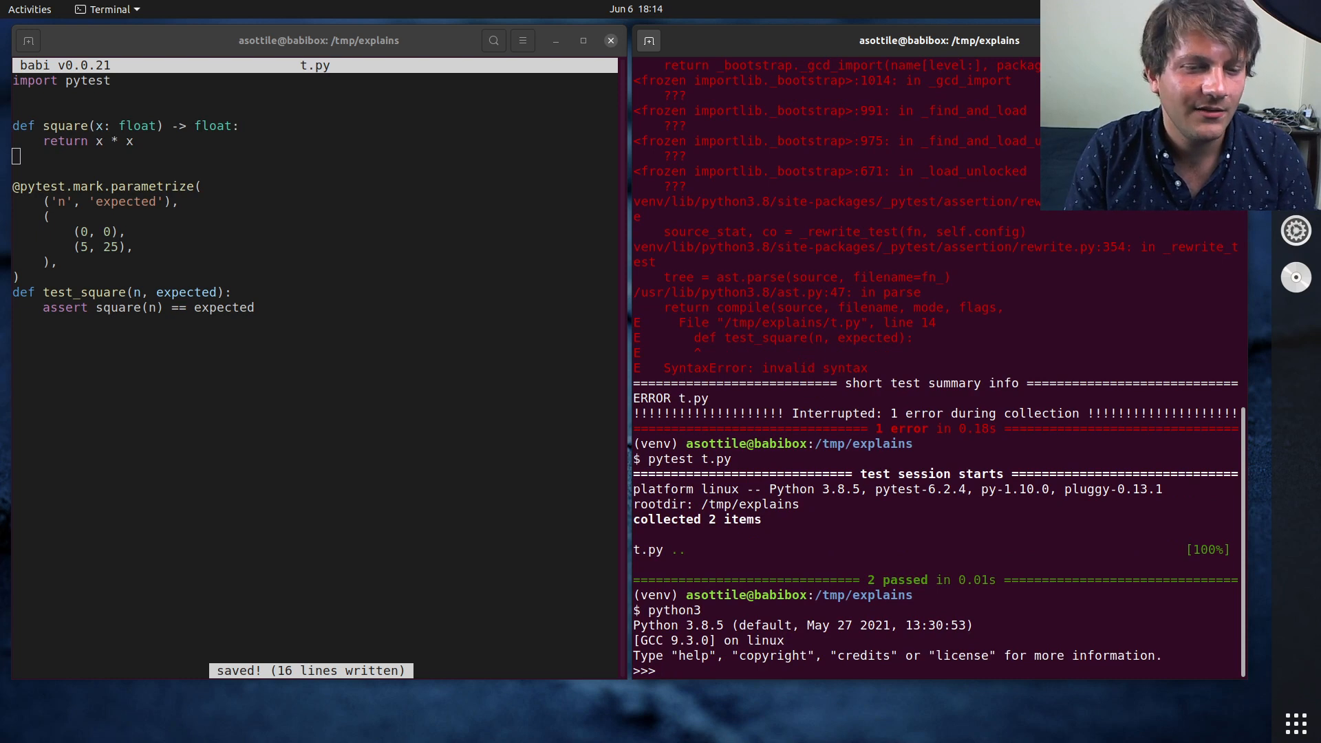
{"action": "type", "text": "python3 -i t.py"}
{"action": "type", "text": "s"}
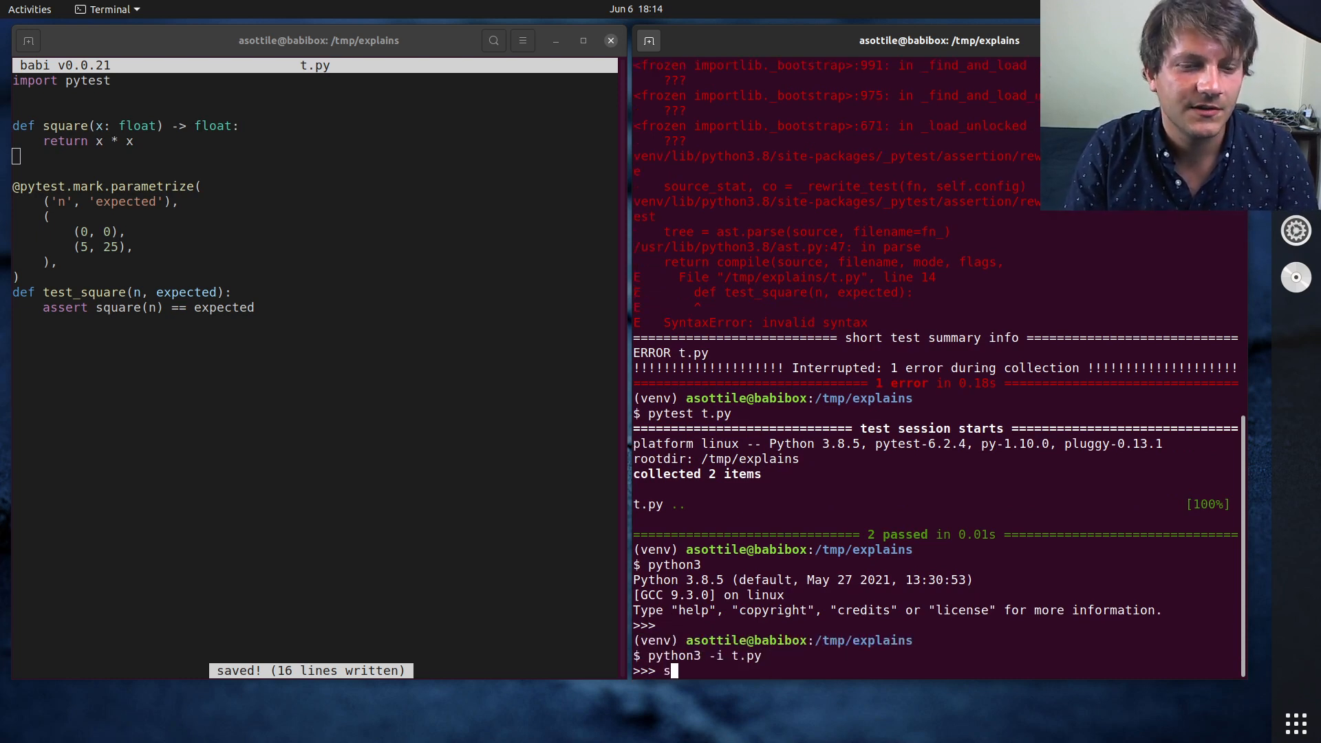
{"action": "type", "text": "quare(5)"}
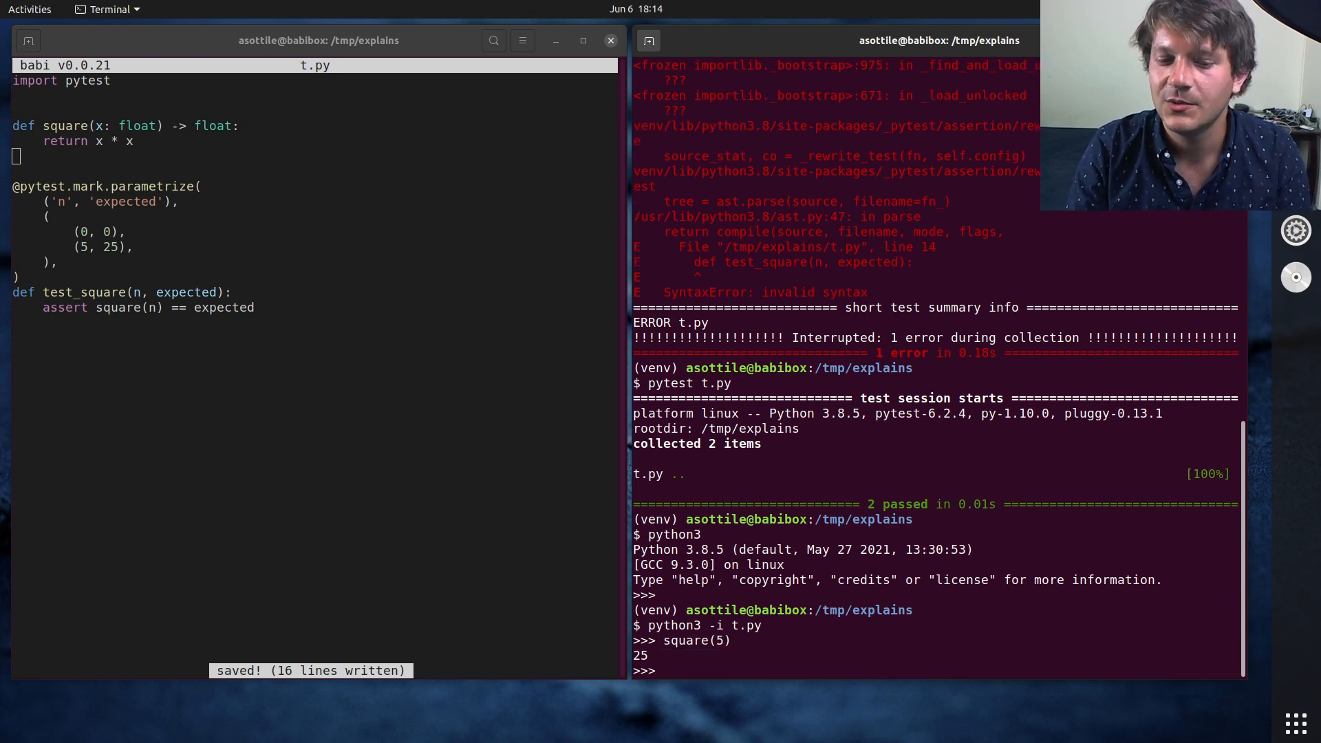
{"action": "type", "text": "square(0"}
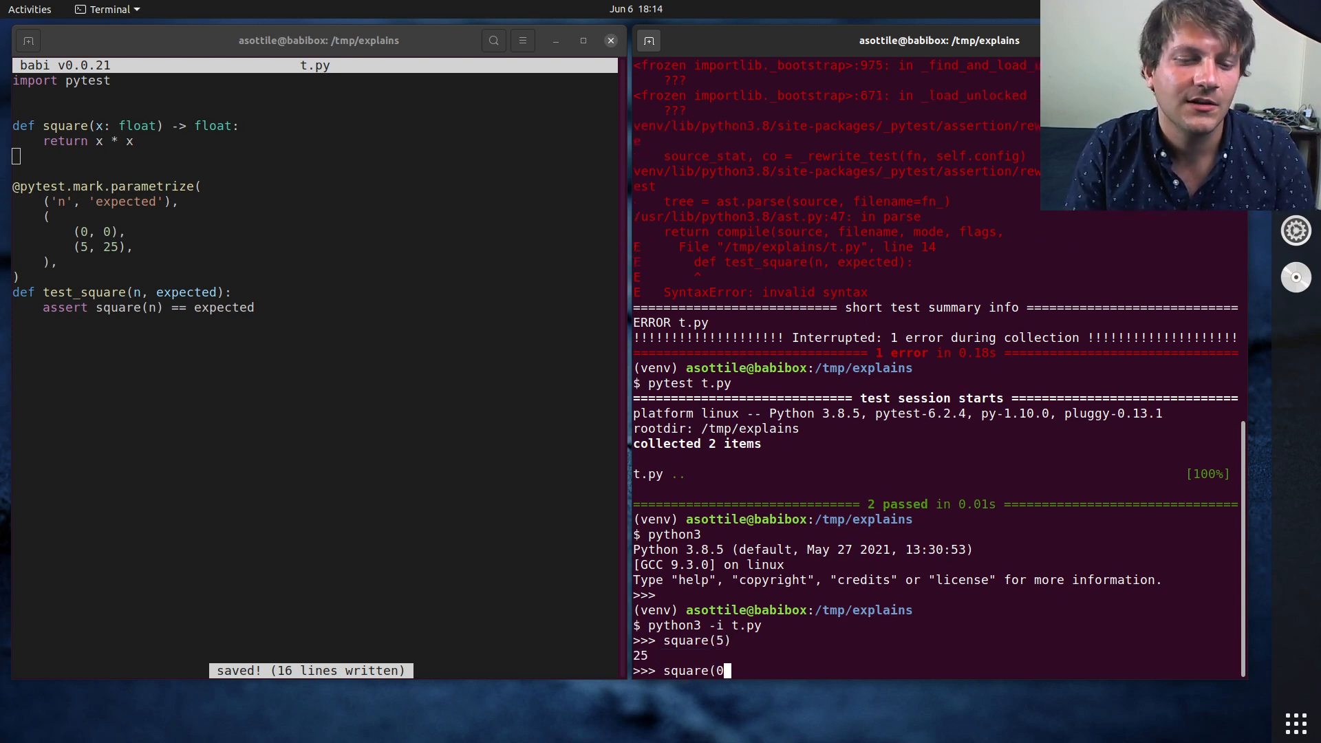
{"action": "key", "text": "Return"}
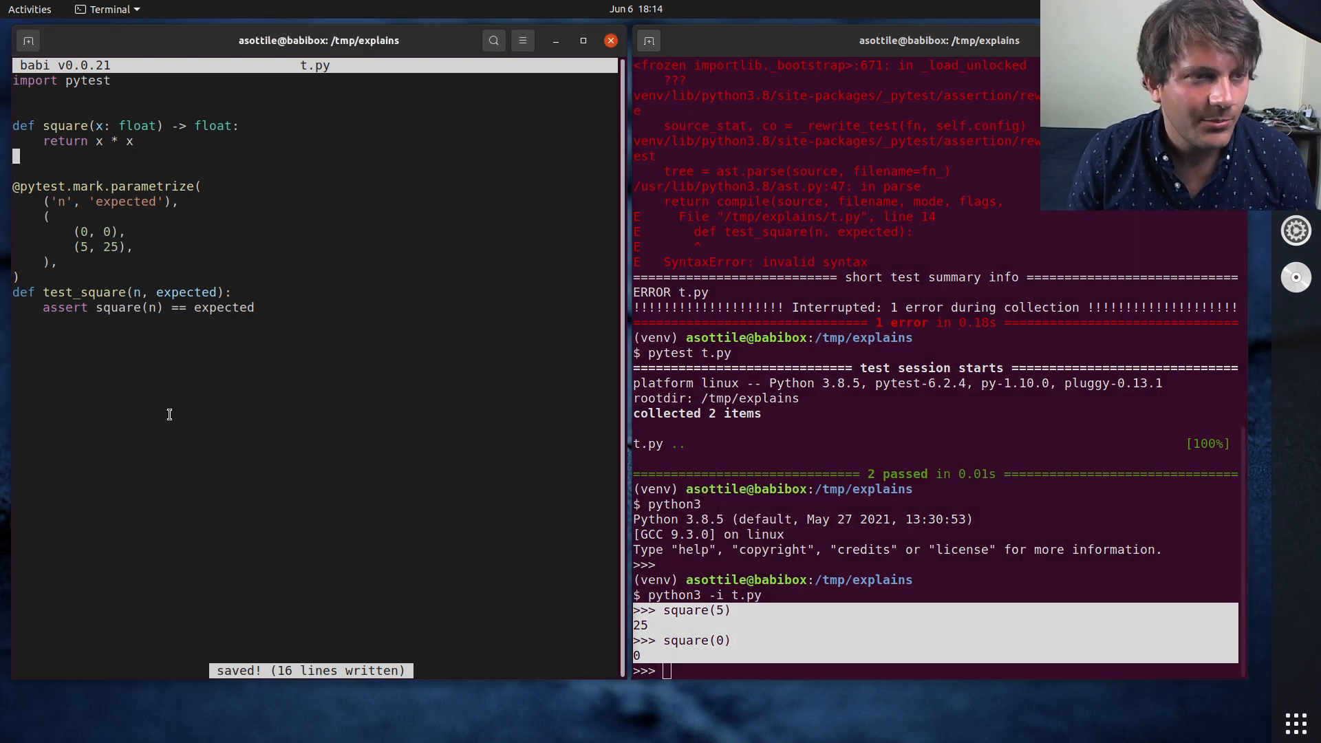
- Start square's triple-quoted docstring 'squares the input.' for the doctest examples
{"action": "type", "text": "\"\"\""}
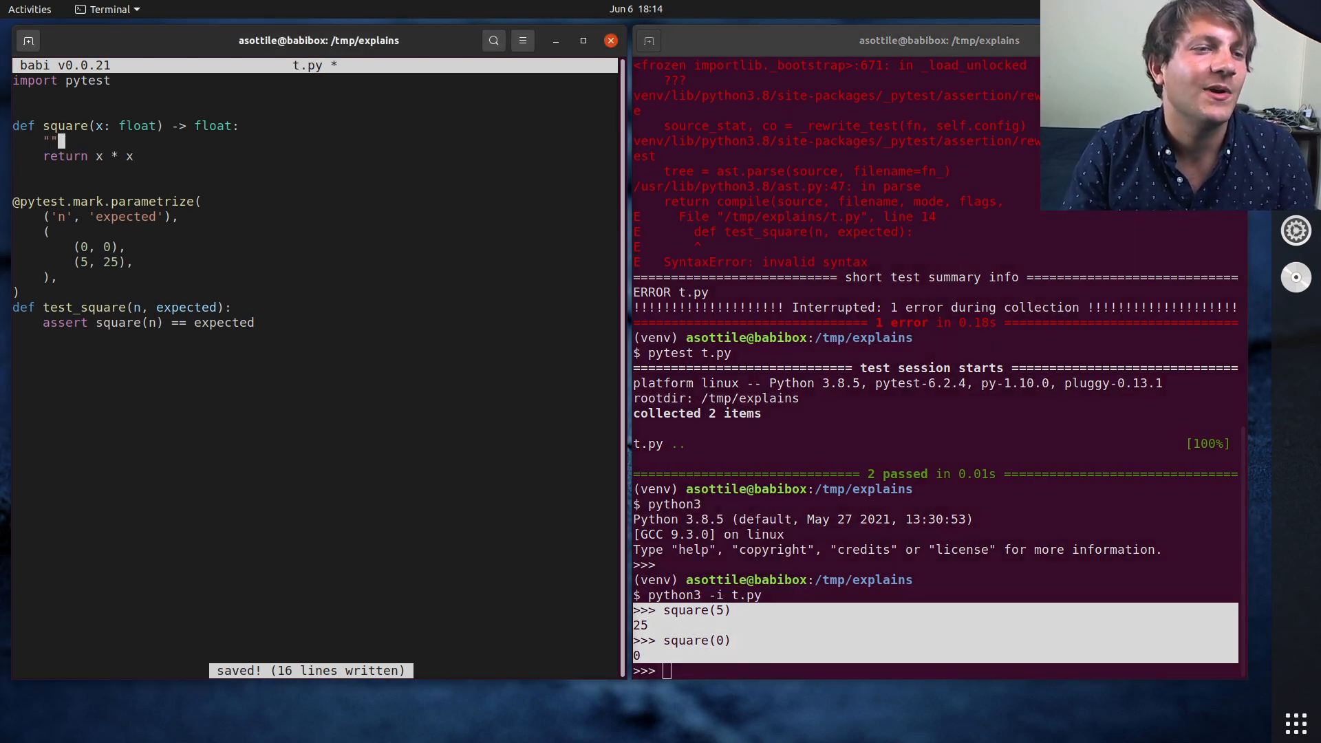
{"action": "type", "text": "squares the input."}
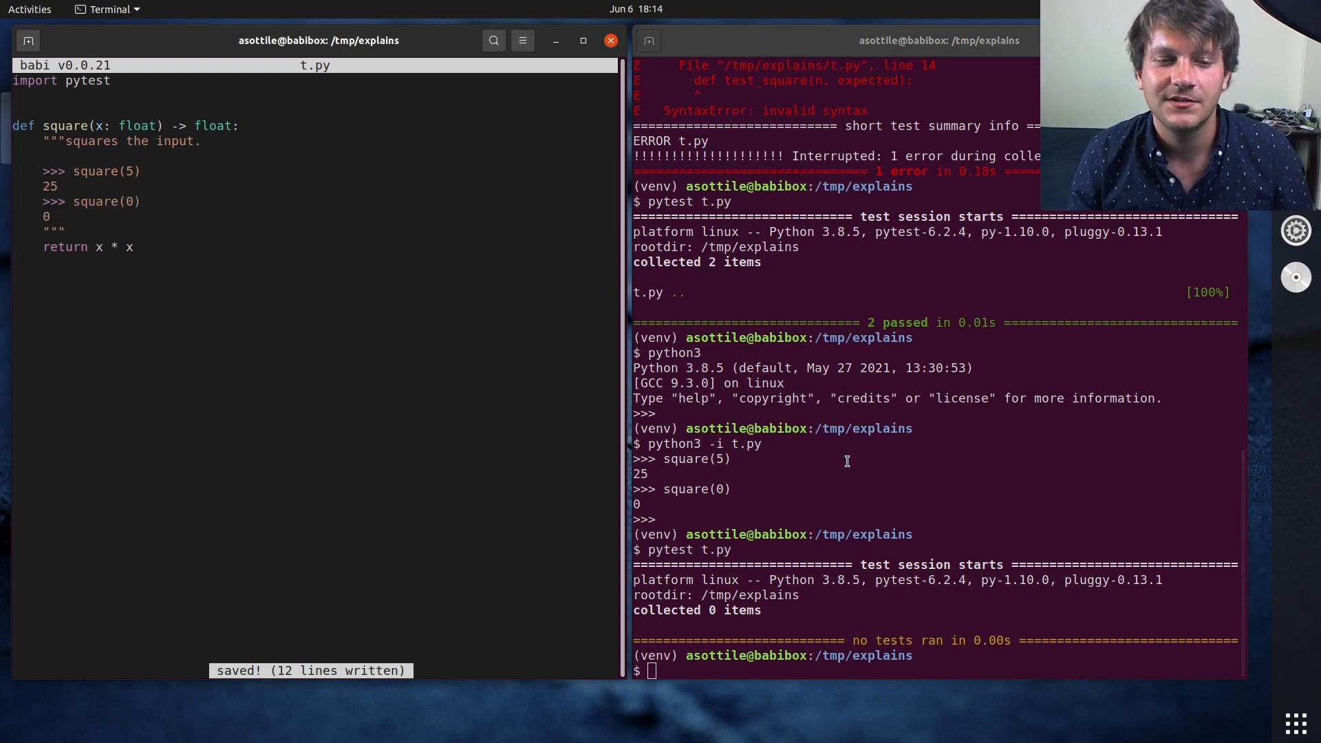
- Run python3 -m doctest on t.py and check the doctest --help options
{"action": "type", "text": "python3 -m"}
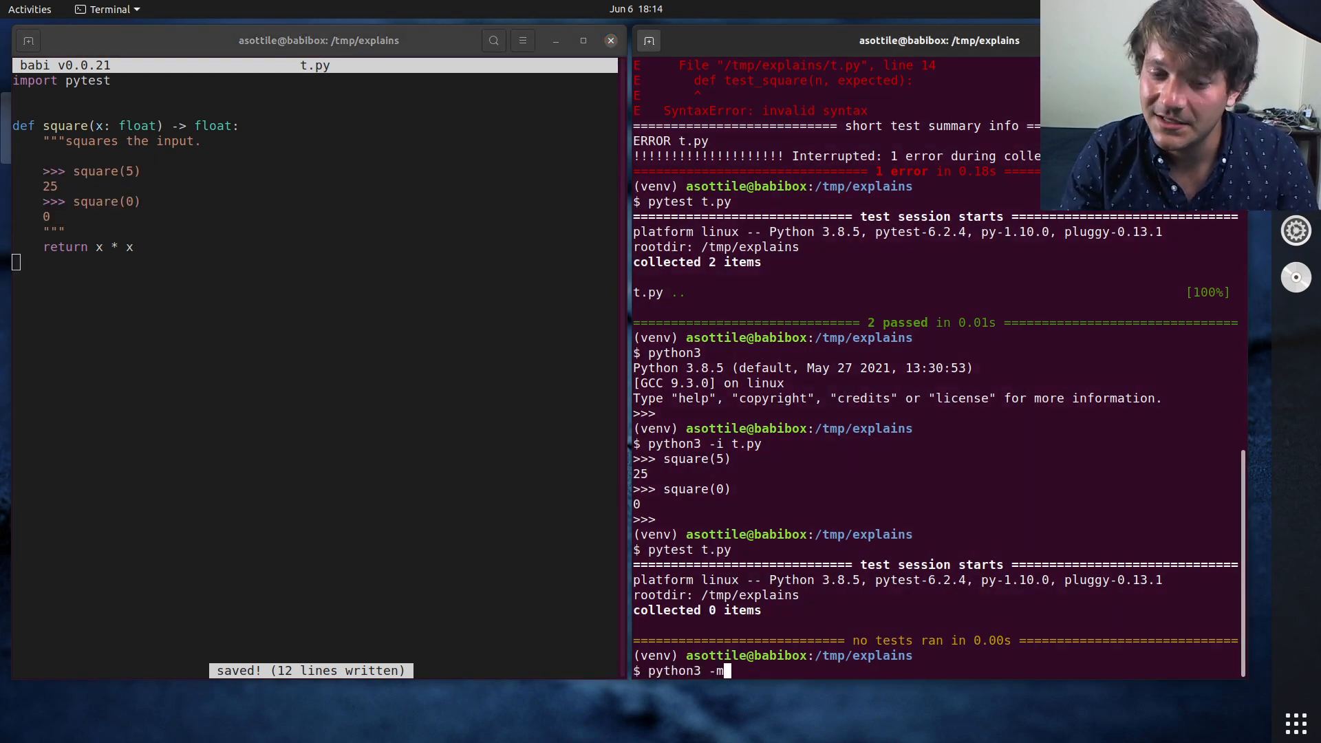
{"action": "type", "text": "doctest t.py"}
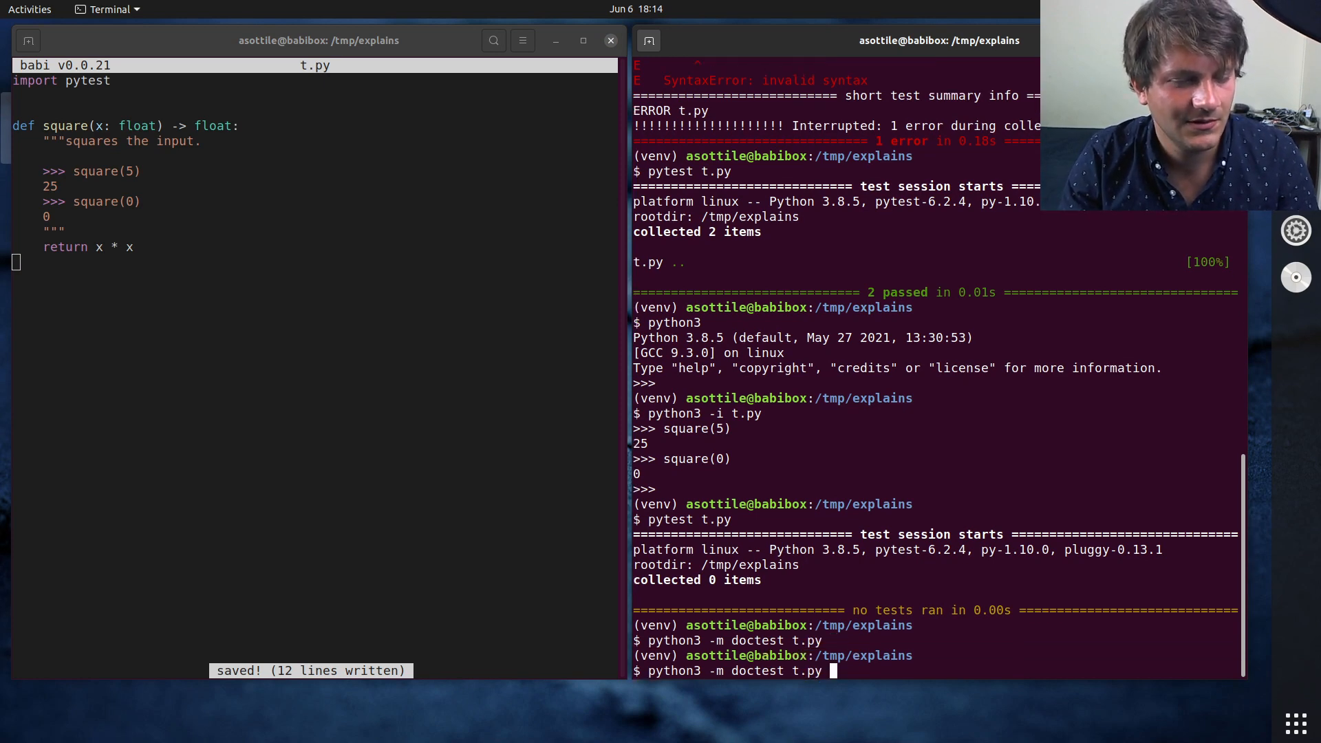
{"action": "type", "text": "--helpo"}
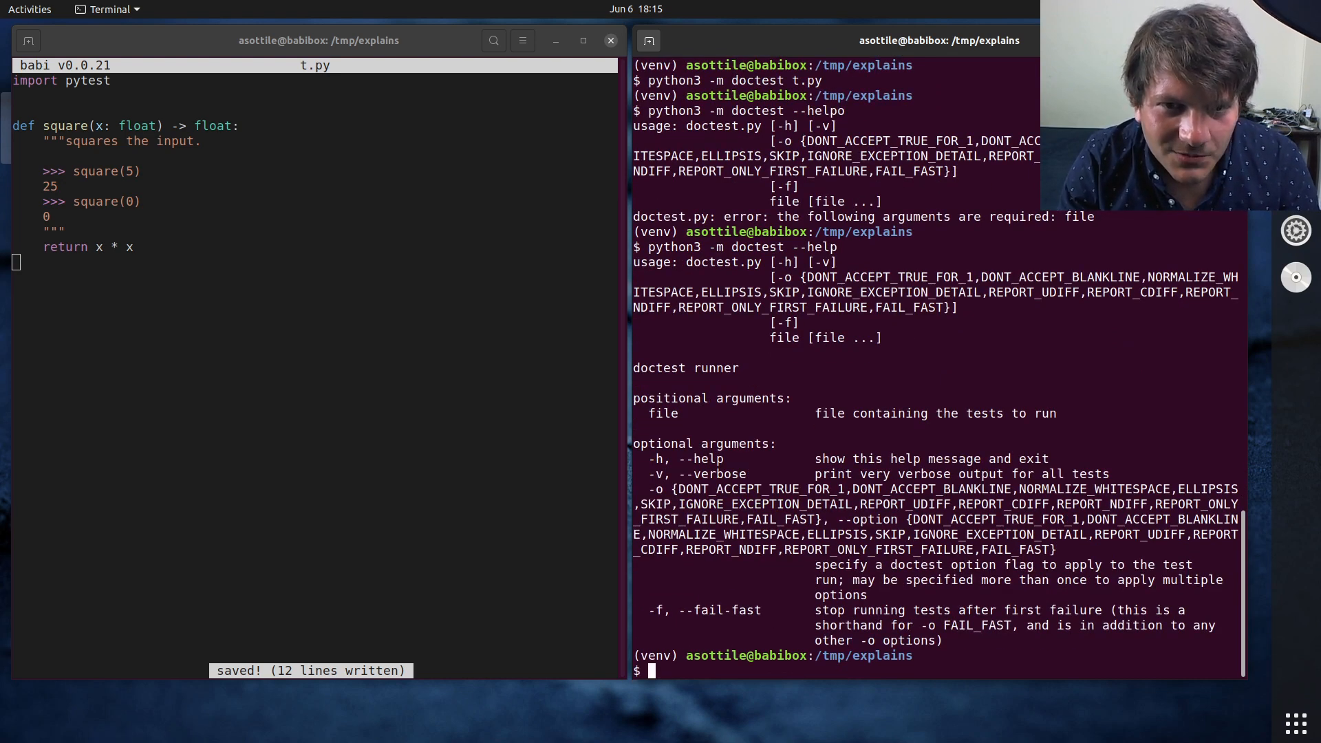
{"action": "type", "text": "python3 -m doctest --help"}
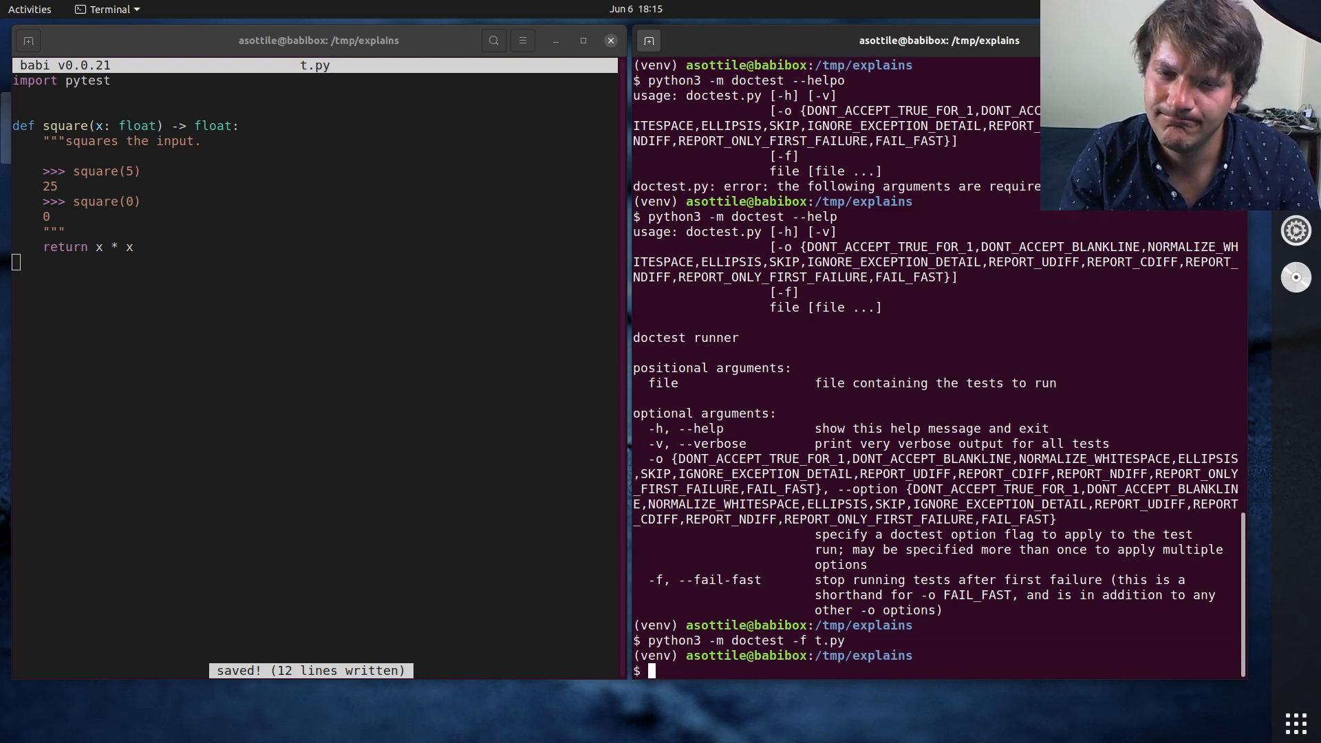
- Confirm exit code 0, rerun doctest with -f and verbose, showing 2 passed
{"action": "type", "text": "echo $?"}
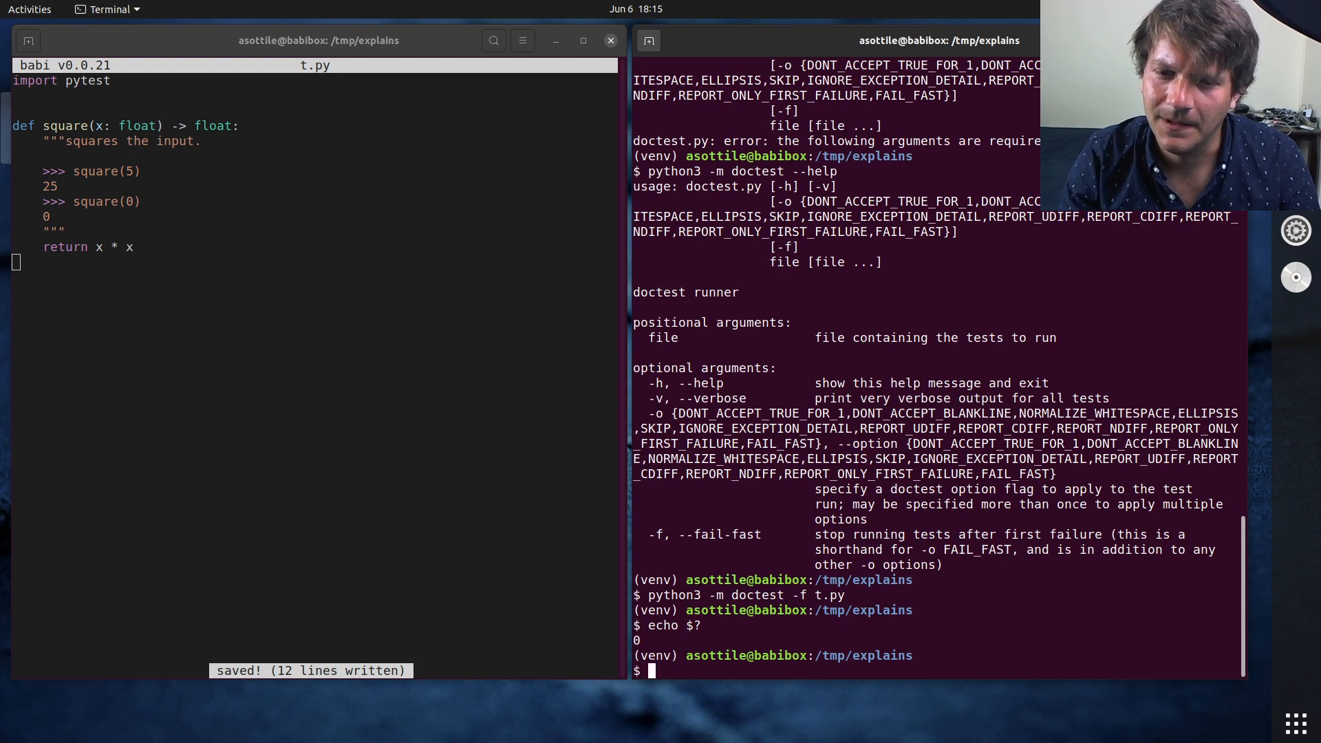
{"action": "type", "text": "python3 -m doctest -f t.py"}
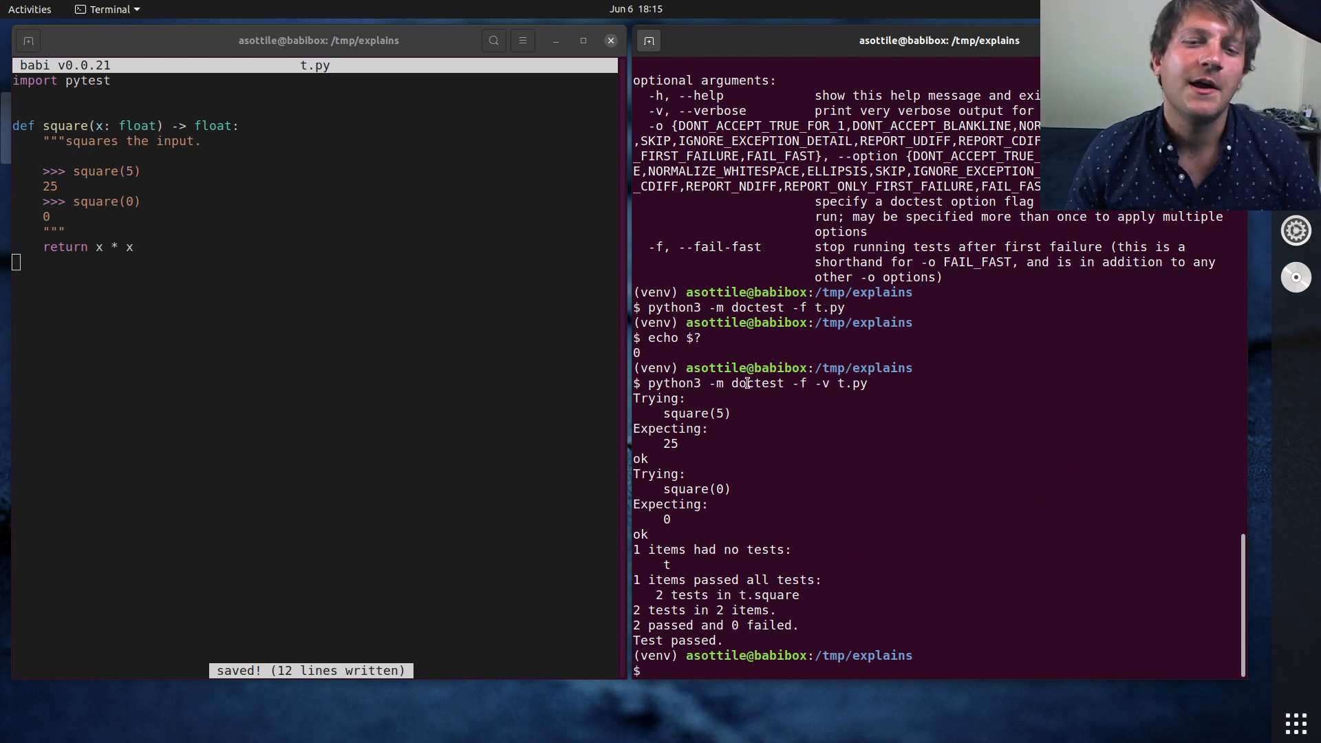
{"action": "double_click", "coordinate": [755, 384]}
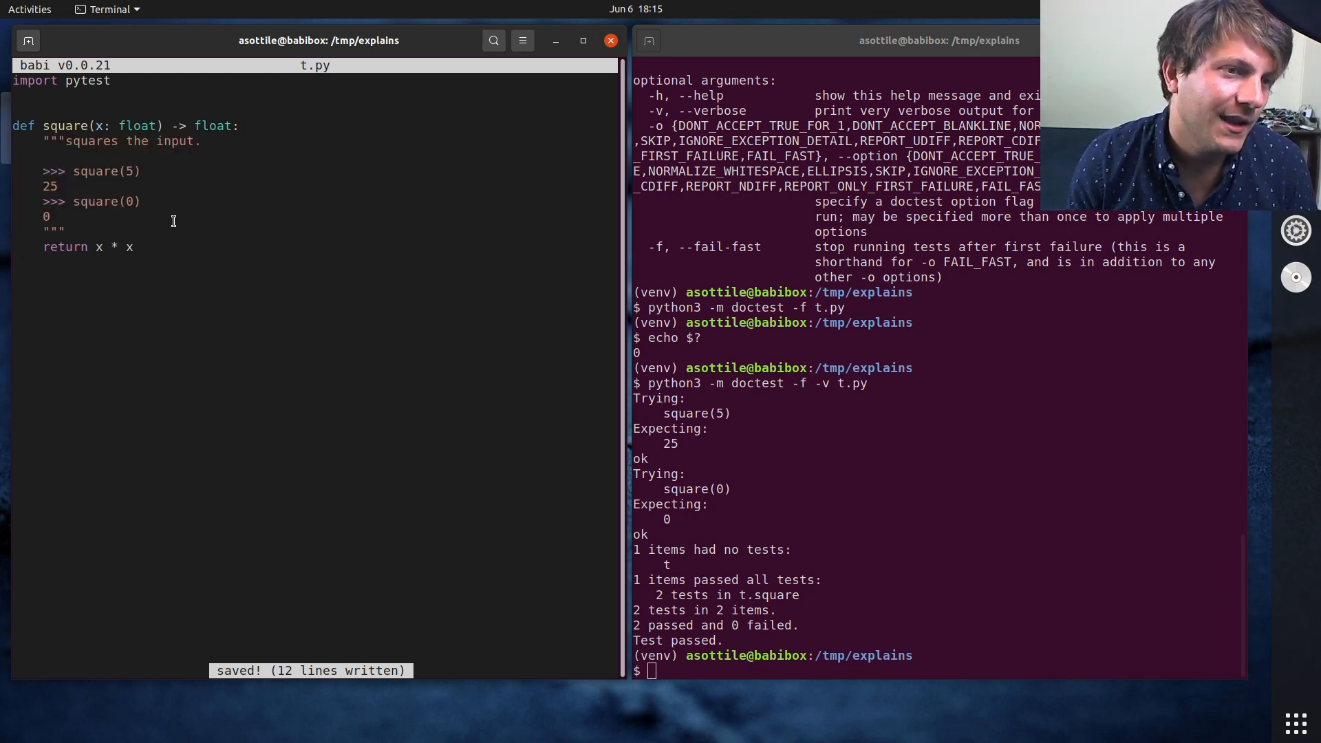
{"action": "type", "text": "p"}
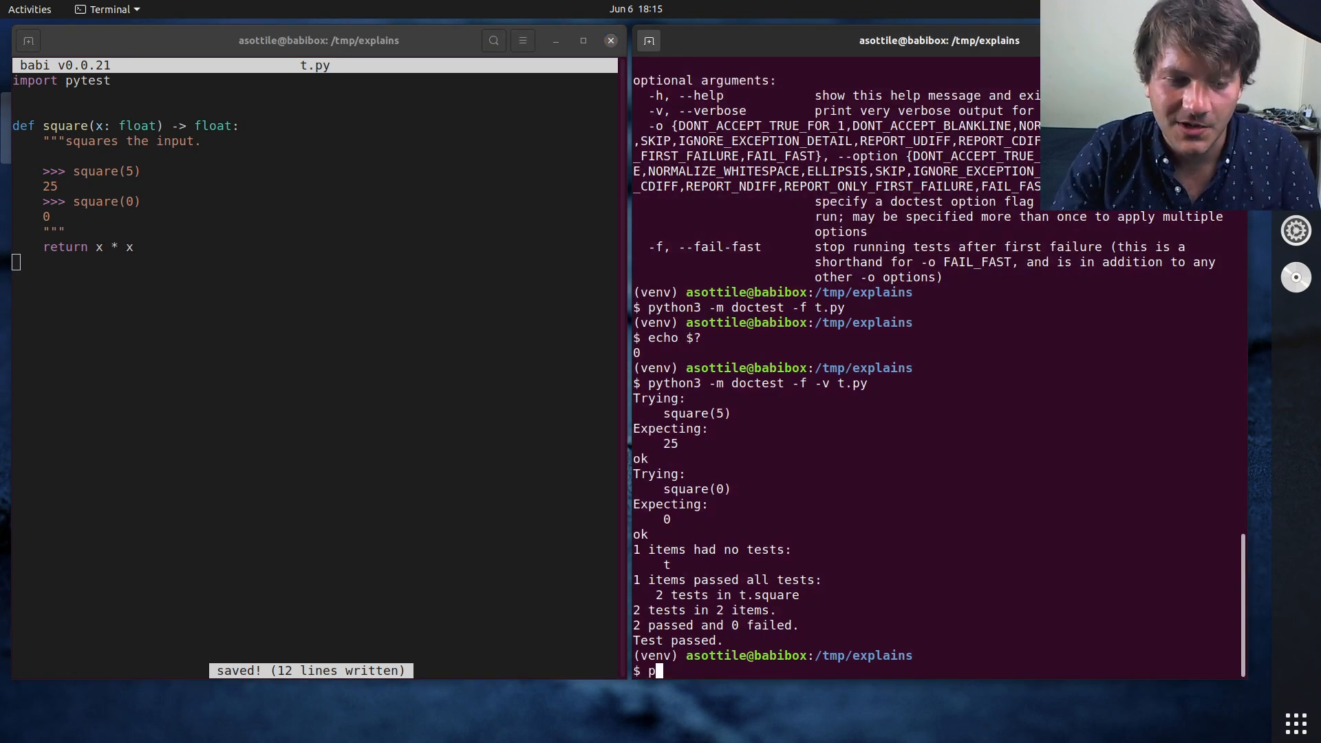
- Run pytest --doctest-modules t.py normally and with -v, t.square's doctest passing
{"action": "type", "text": "ytest --doctes"}
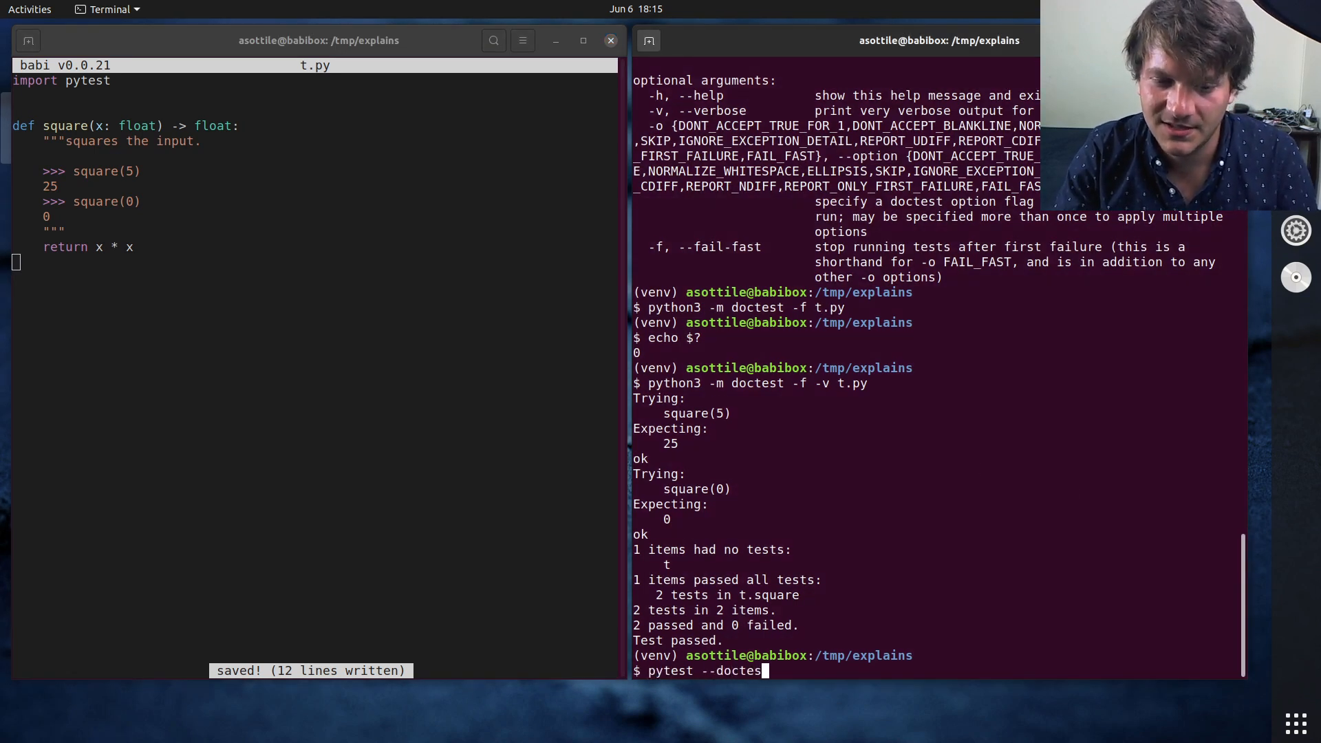
{"action": "type", "text": "t-modules t.py"}
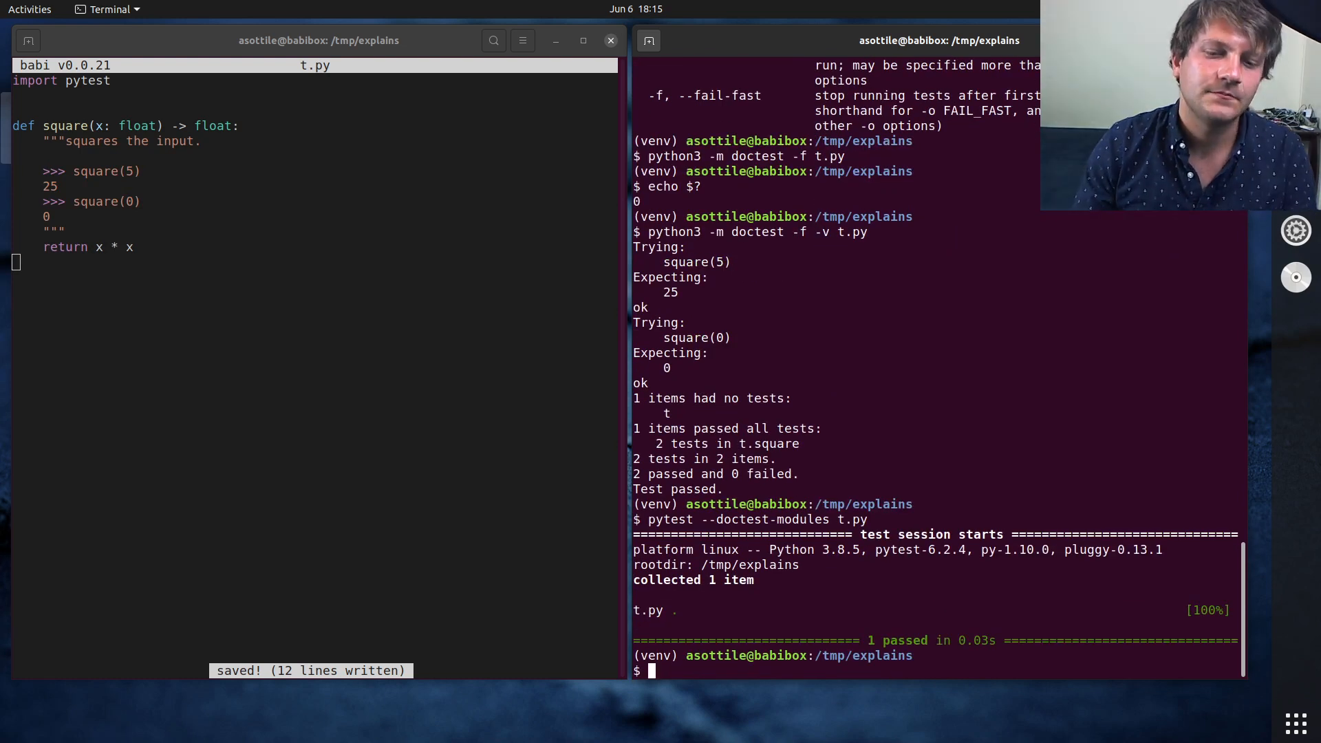
{"action": "type", "text": "pytest --doctest-modules t.py -v"}
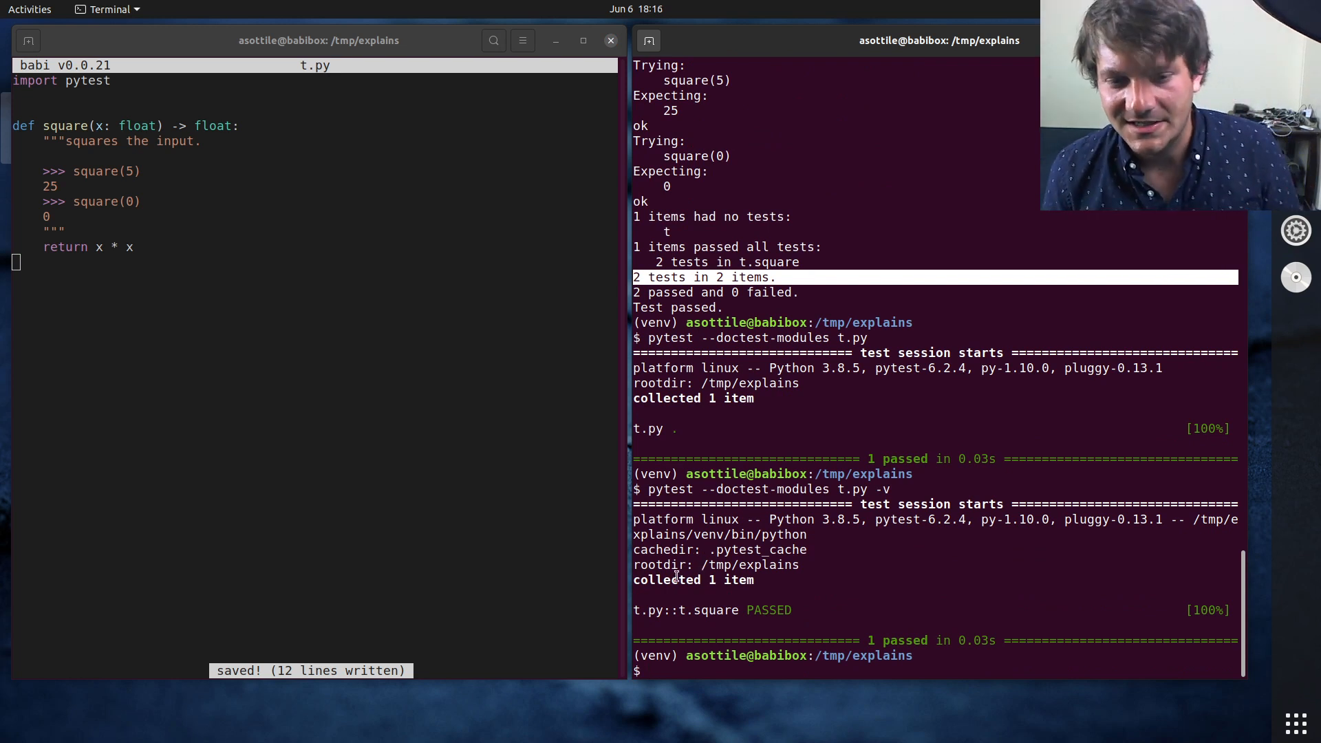
{"action": "mouse_move", "coordinate": [565, 501]}
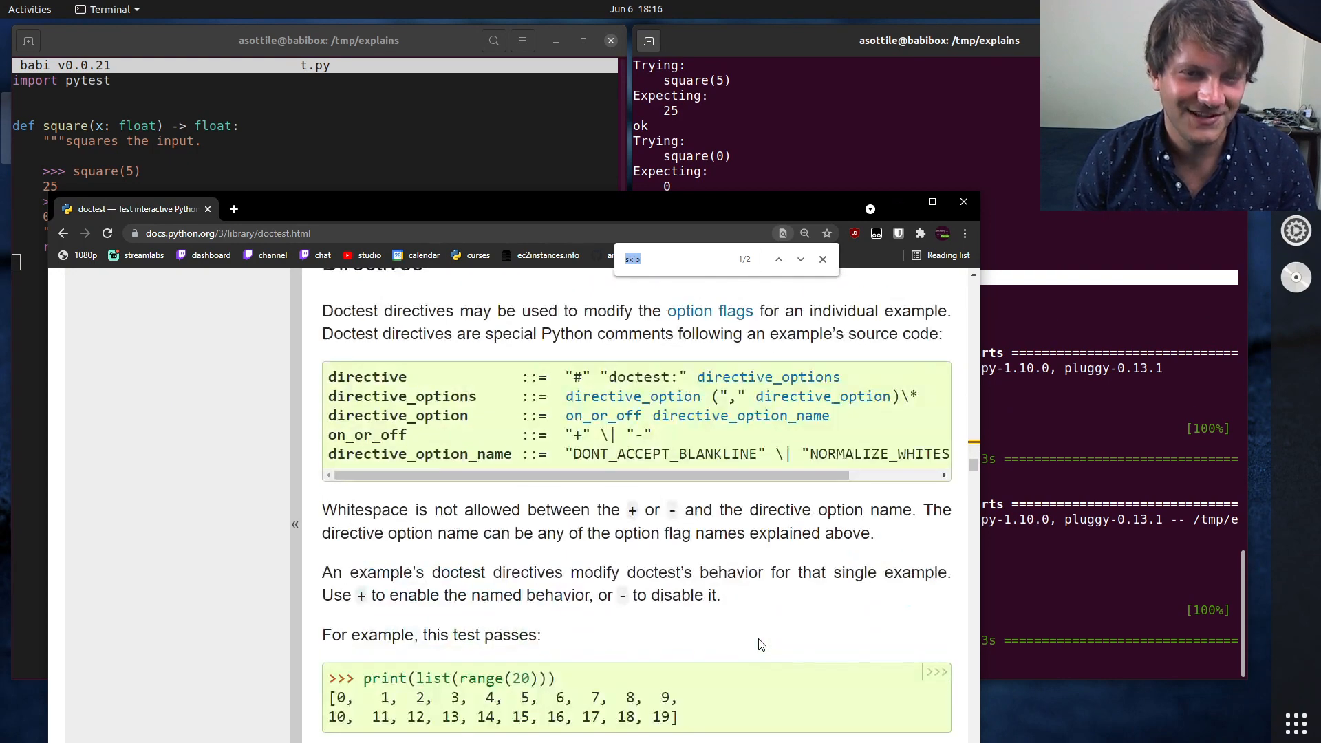
- Find 'doctest:' in the Python docs to reach the Directives section
{"action": "scroll", "scroll_direction": "down", "scroll_amount": 3}
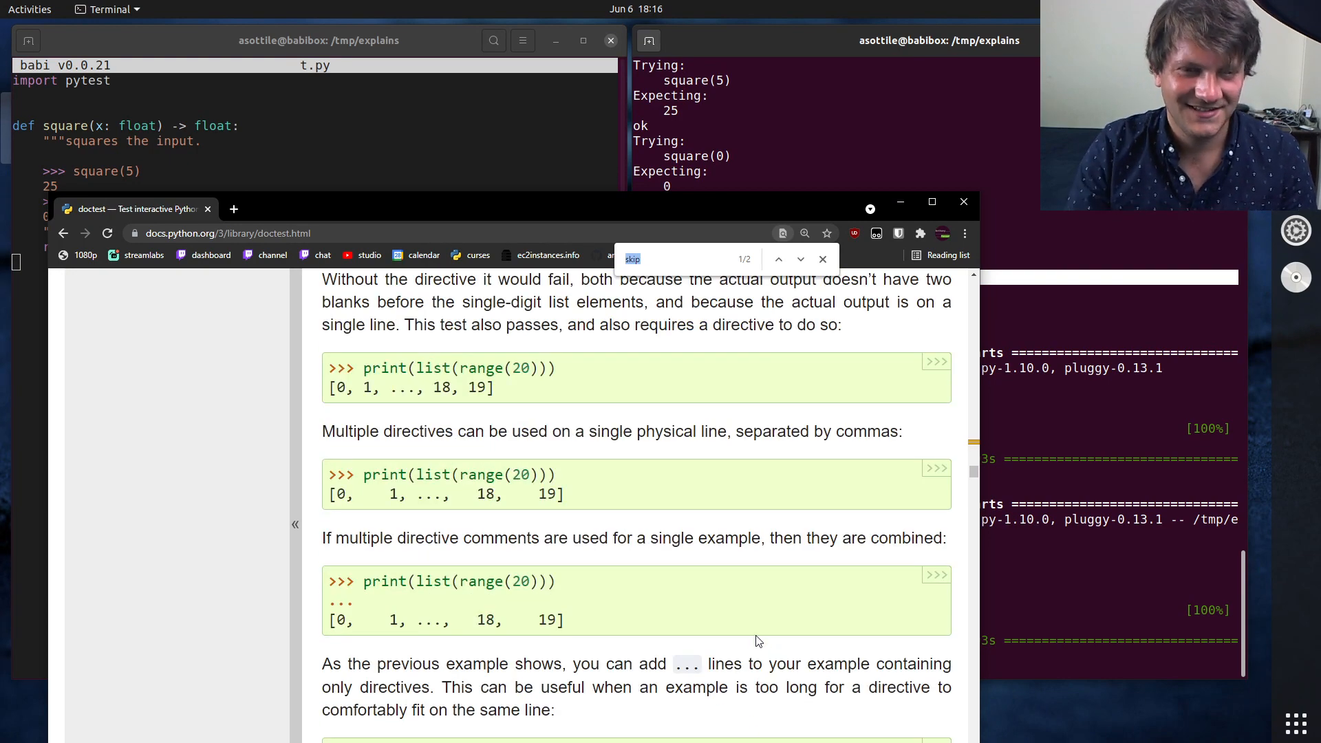
{"action": "type", "text": "doctest:"}
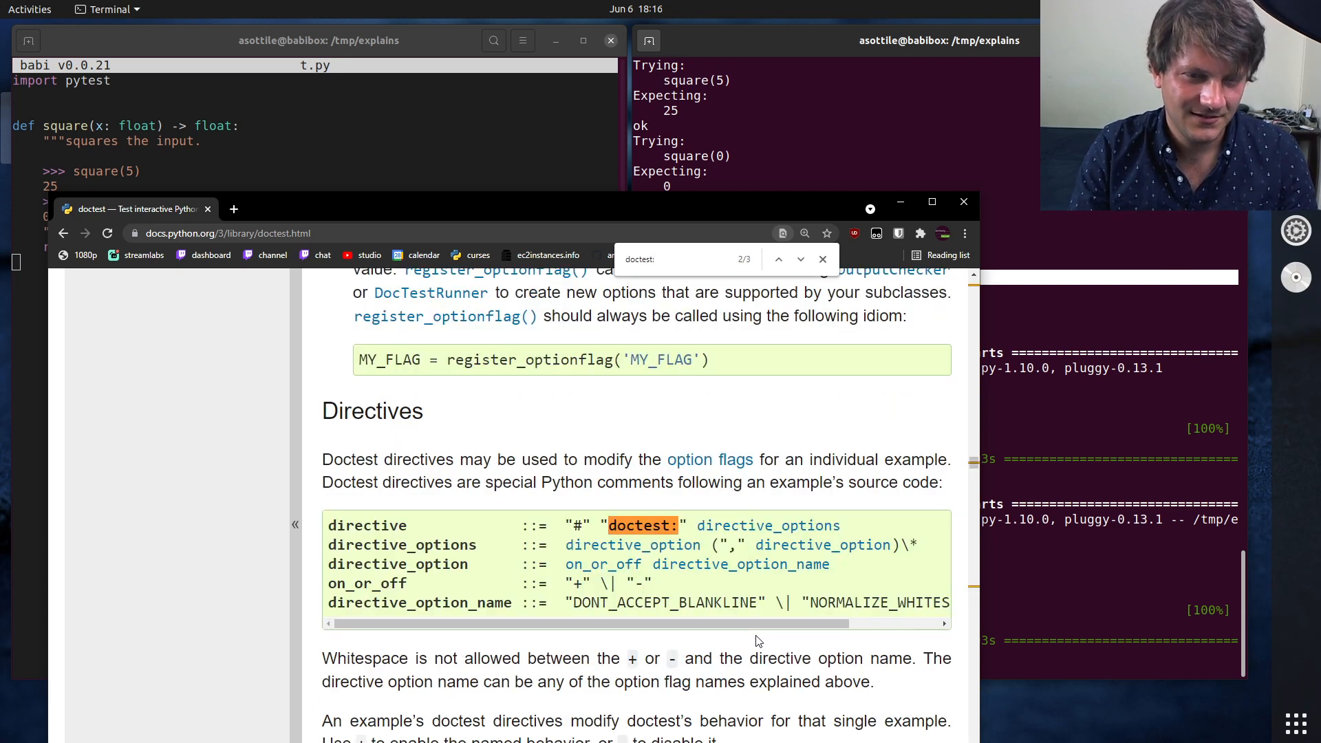
{"action": "mouse_move", "coordinate": [674, 599]}
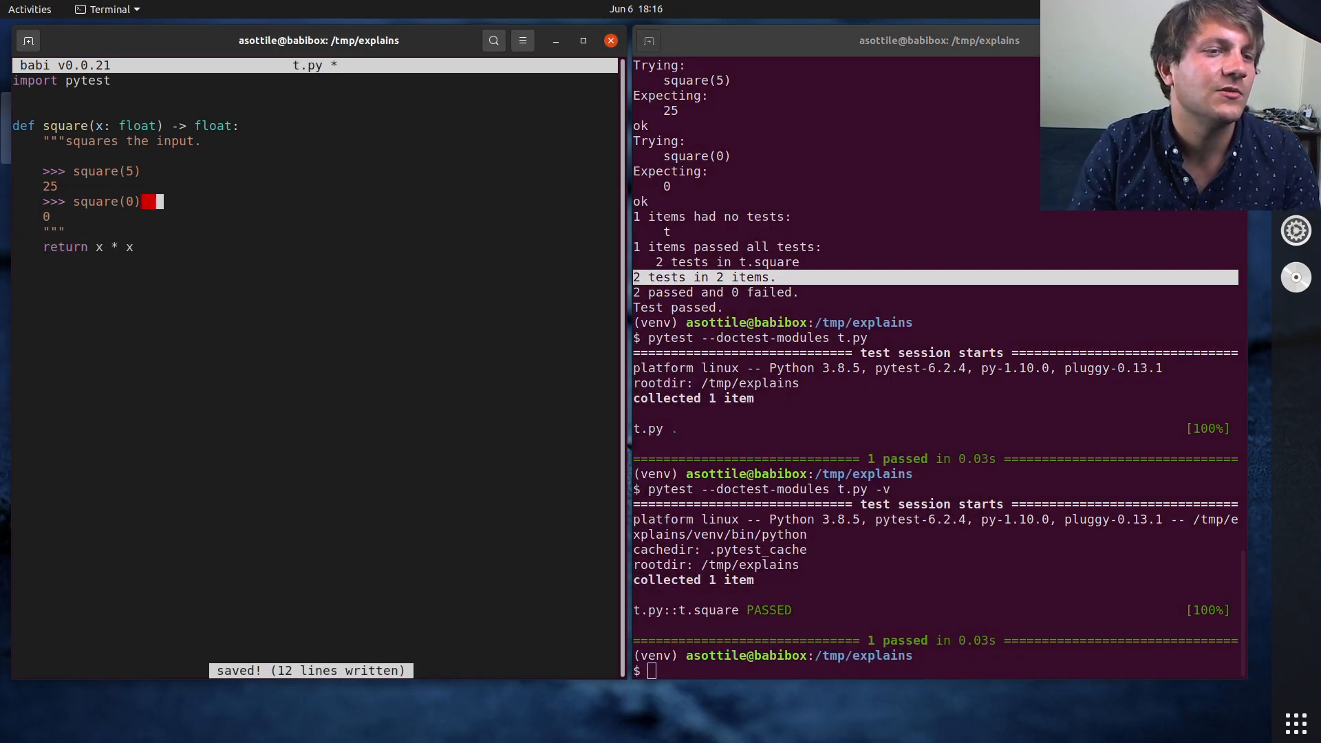
- Append a '# doctest:skip' directive to the square(0) example in t.py
{"action": "type", "text": "# doctest:SK"}
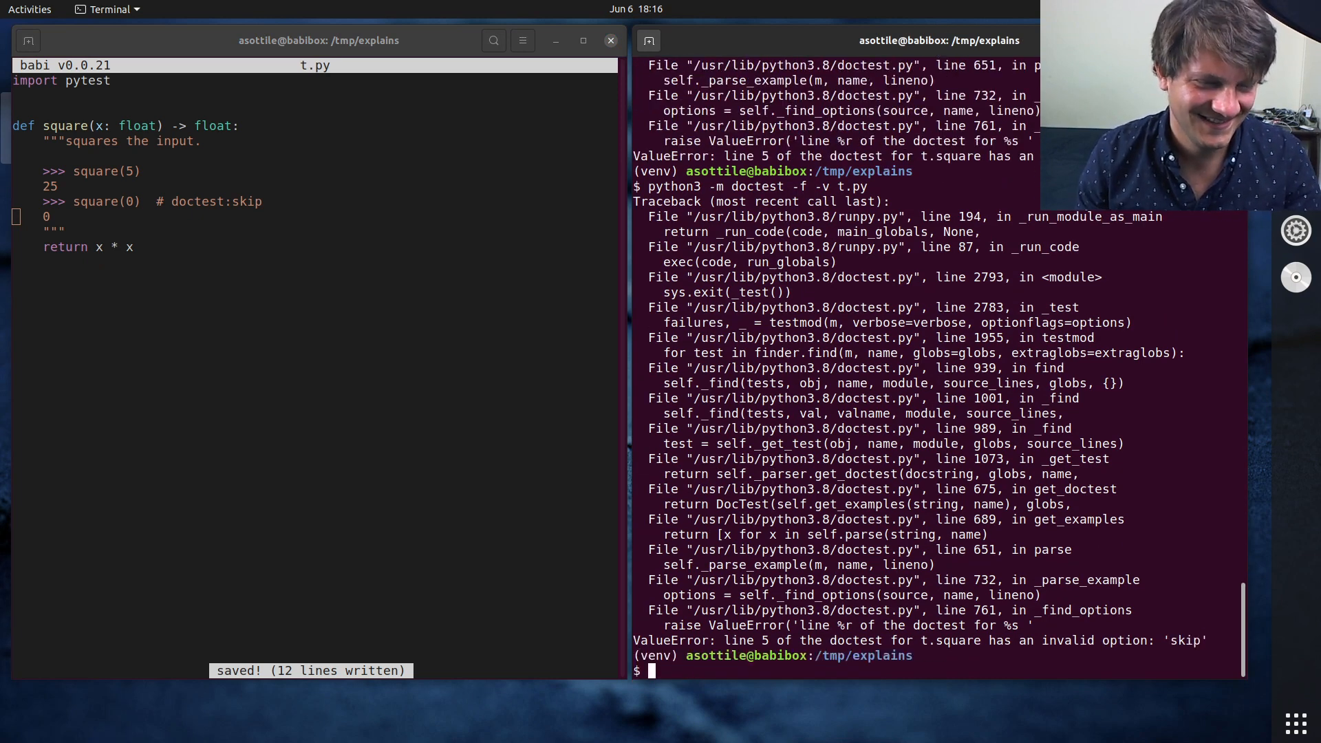
- Search 'doctest skip' and read the Stack Overflow answer showing the +SKIP directive
{"action": "type", "text": "doctest sk"}
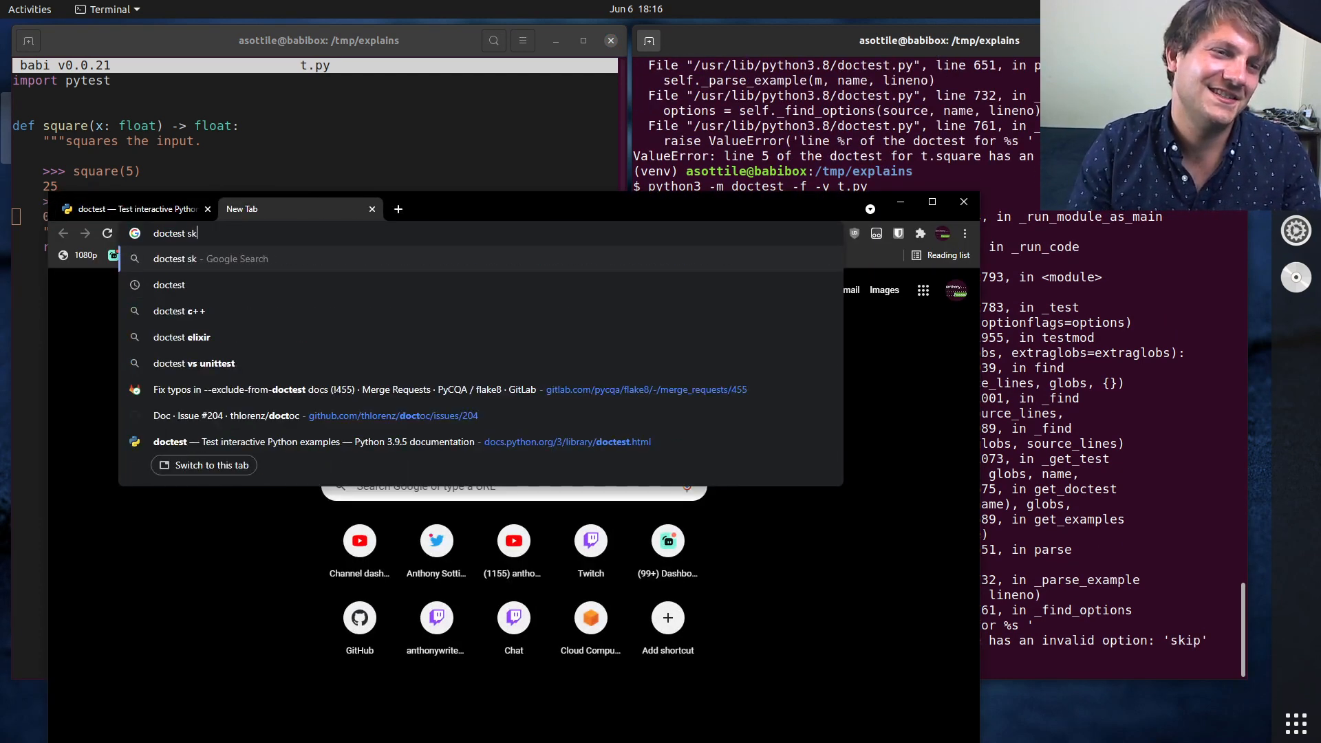
{"action": "key", "text": "enter"}
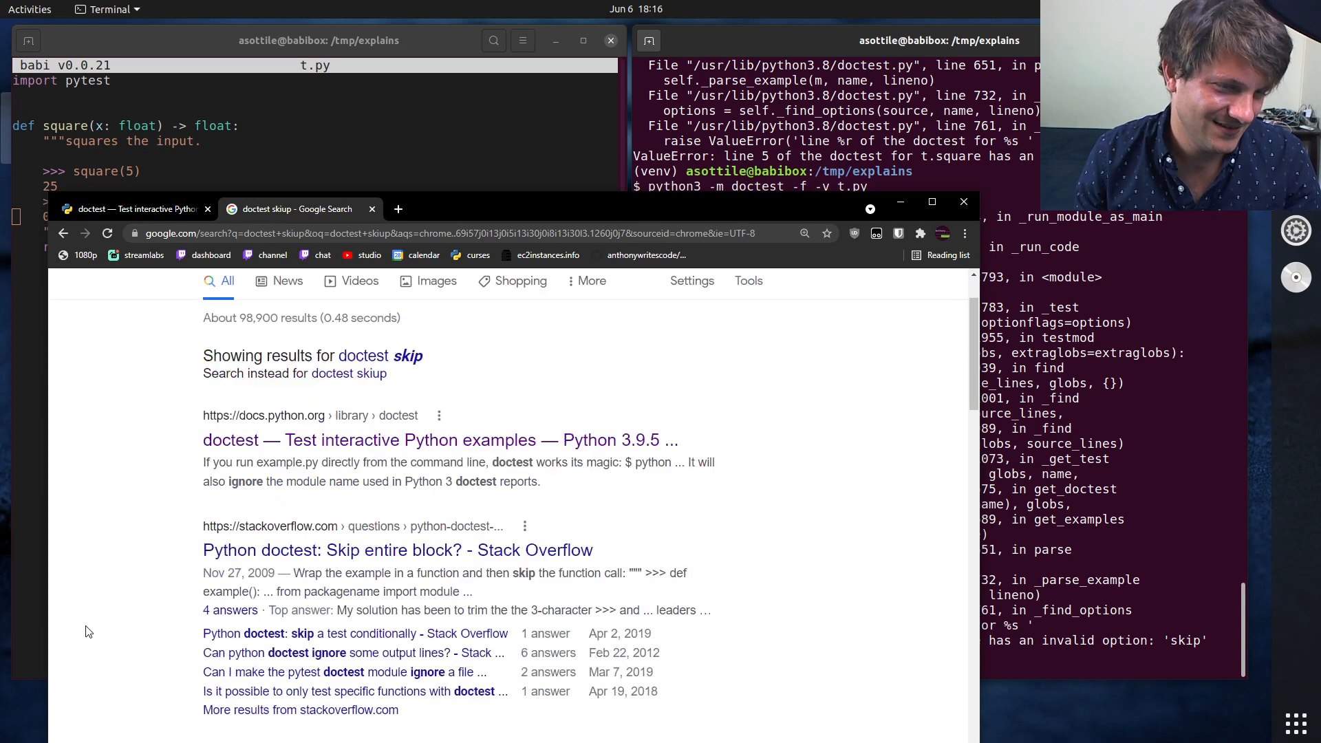
{"action": "left_click", "coordinate": [398, 549]}
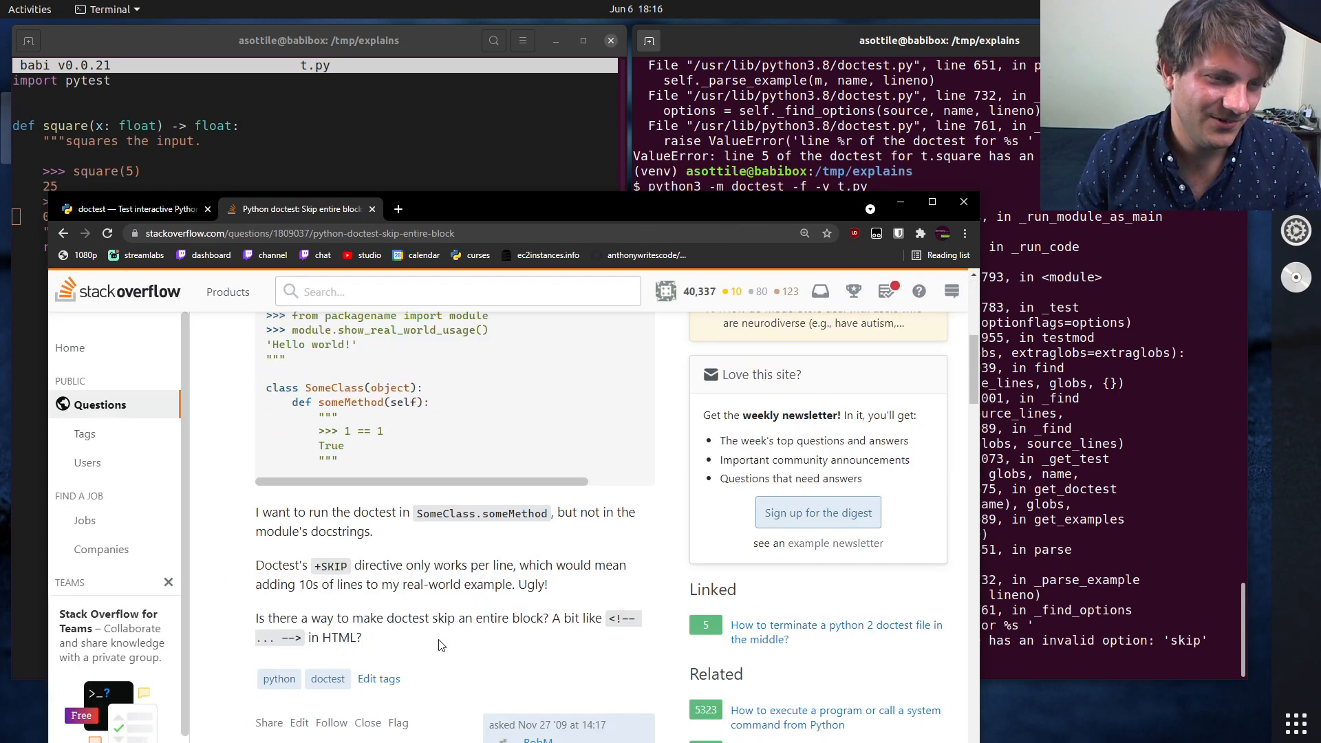
{"action": "scroll", "scroll_direction": "down", "scroll_amount": 3}
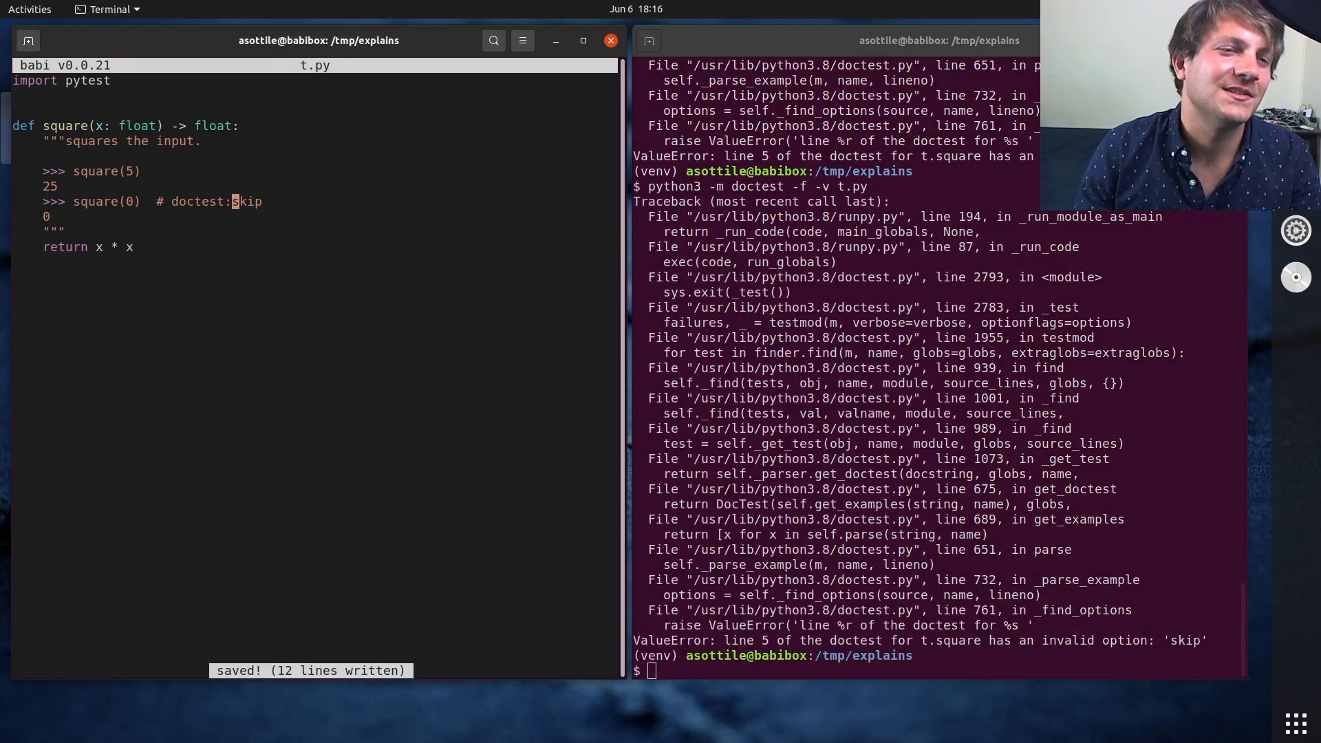
- Correct the square(0) directive to '# doctest: +SKIP' and rerun python3 -m doctest -f -v t.py
{"action": "type", "text": "+SKIP"}
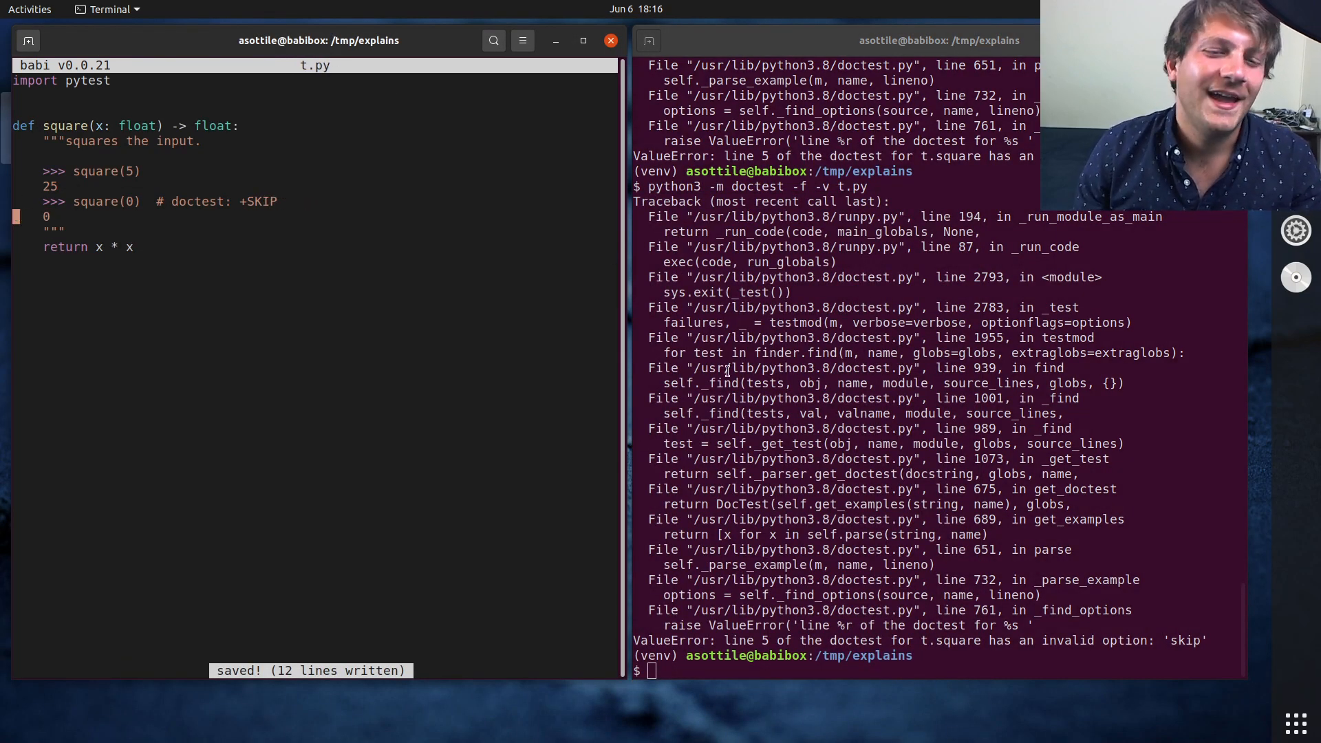
{"action": "type", "text": "python3 -m doctest -f -v t.py"}
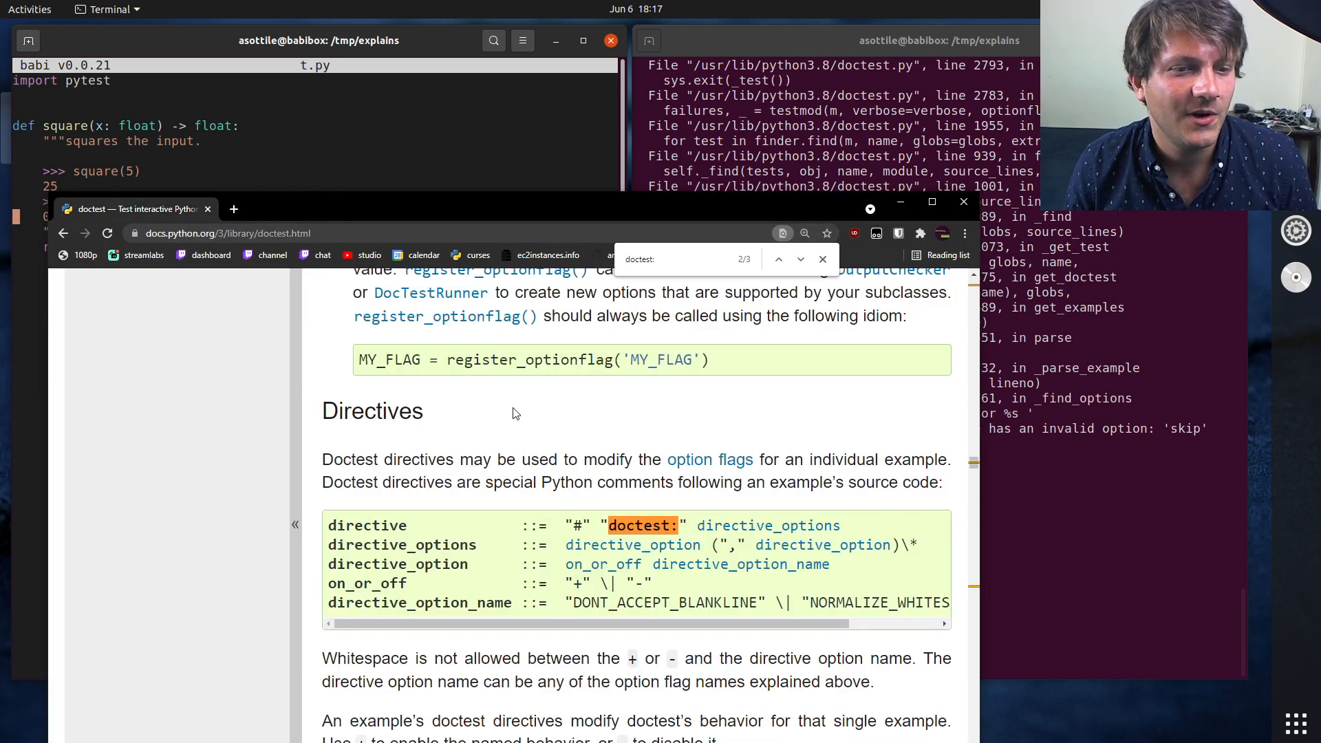
- Search the doctest Directives docs for 'ellipsi' to reach the ELLIPSIS '0x...' example
{"action": "scroll", "scroll_direction": "down", "scroll_amount": 3}
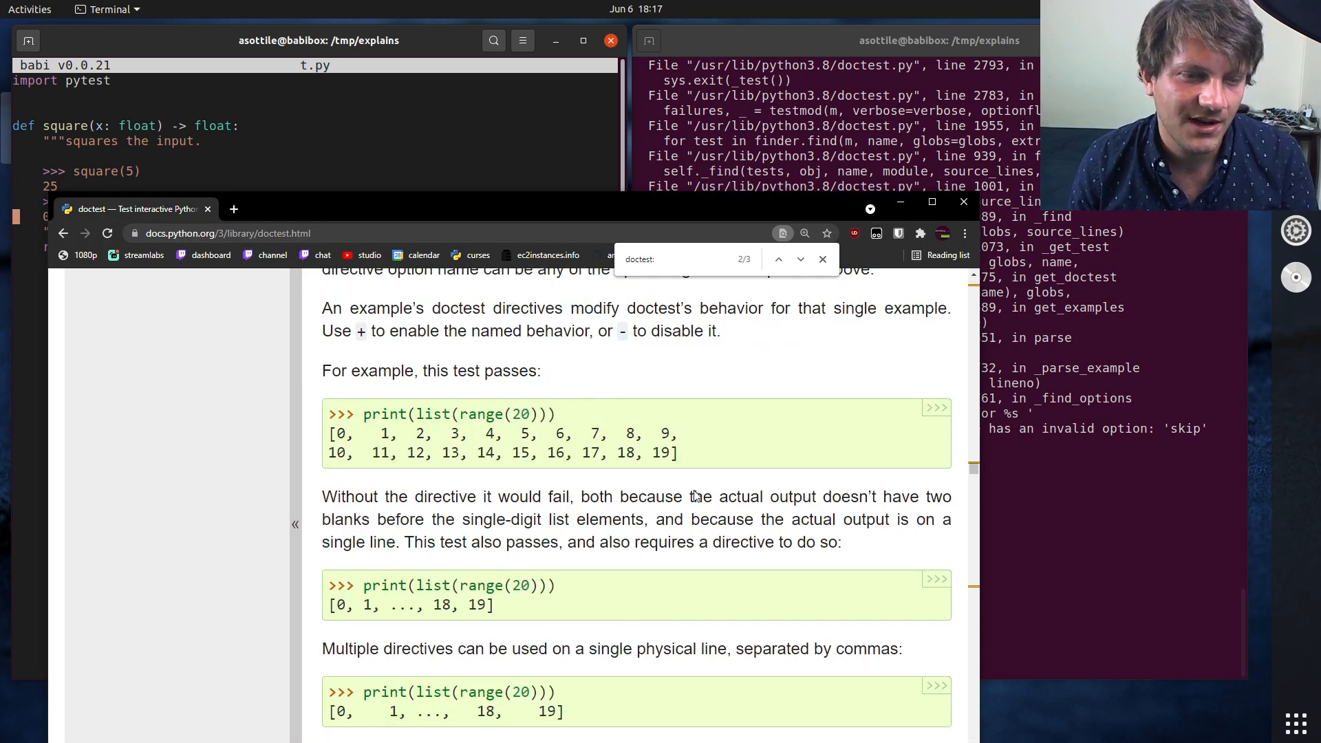
{"action": "type", "text": "ellipsi"}
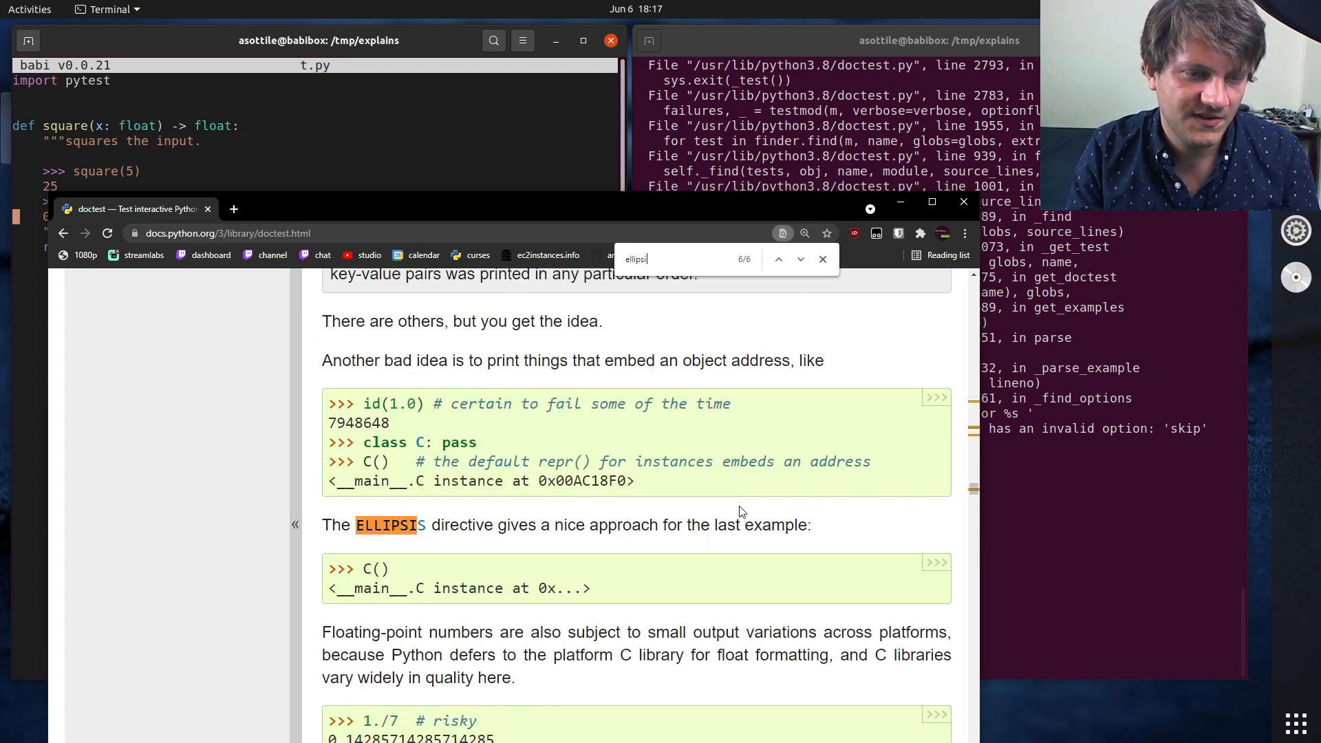
{"action": "scroll", "scroll_direction": "down", "scroll_amount": 3}
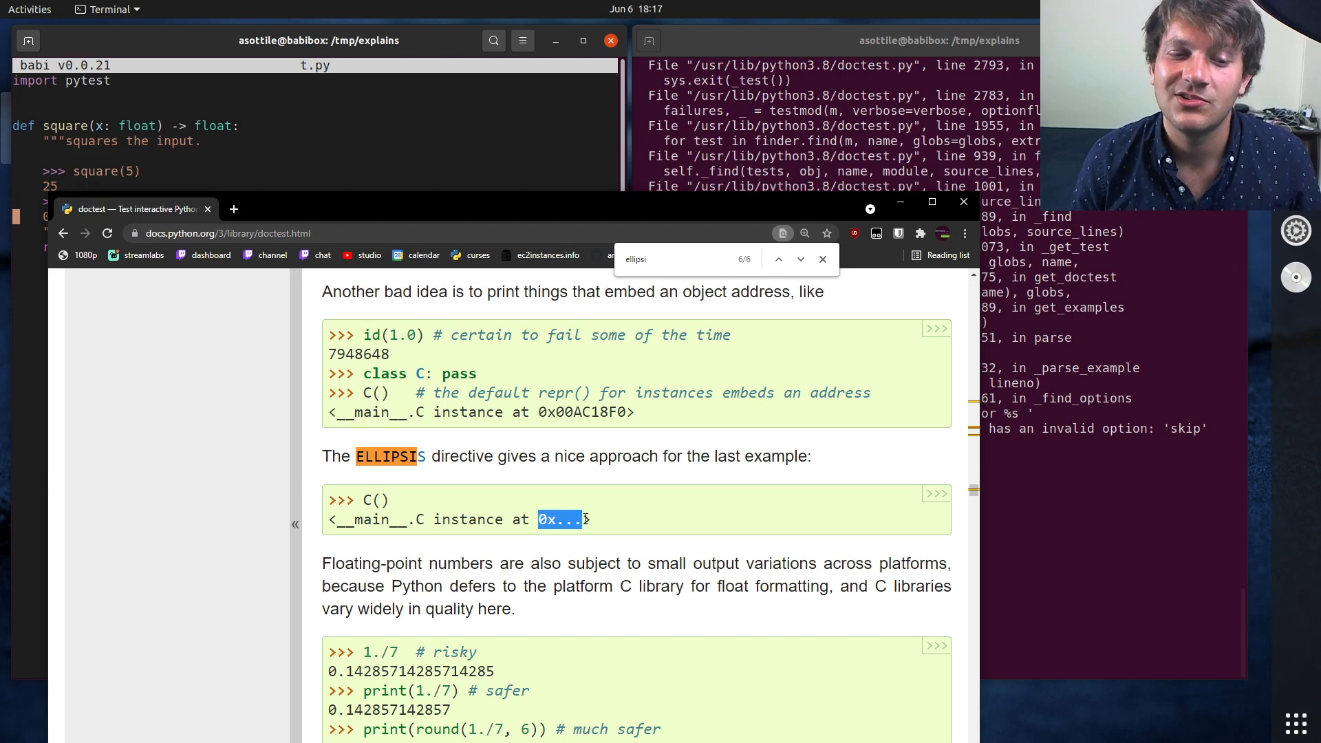
{"action": "mouse_move", "coordinate": [563, 500]}
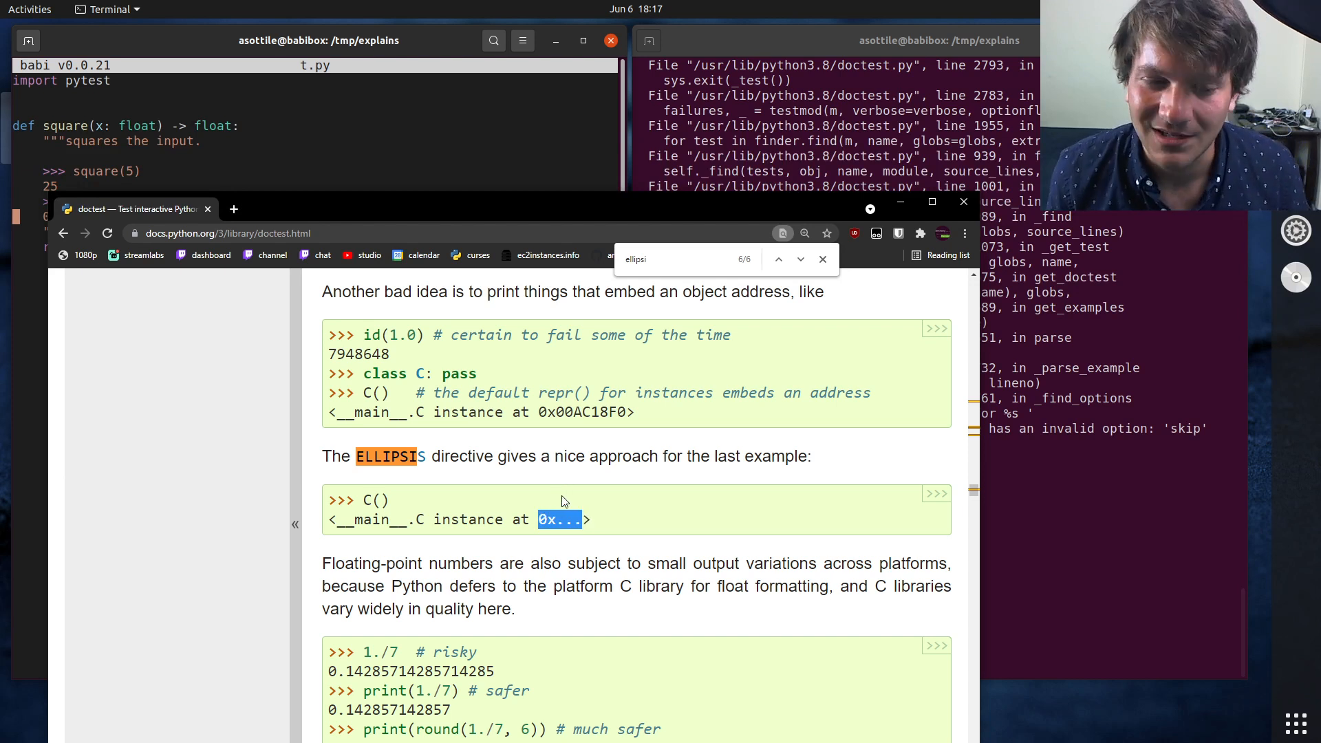
{"action": "mouse_move", "coordinate": [610, 479]}
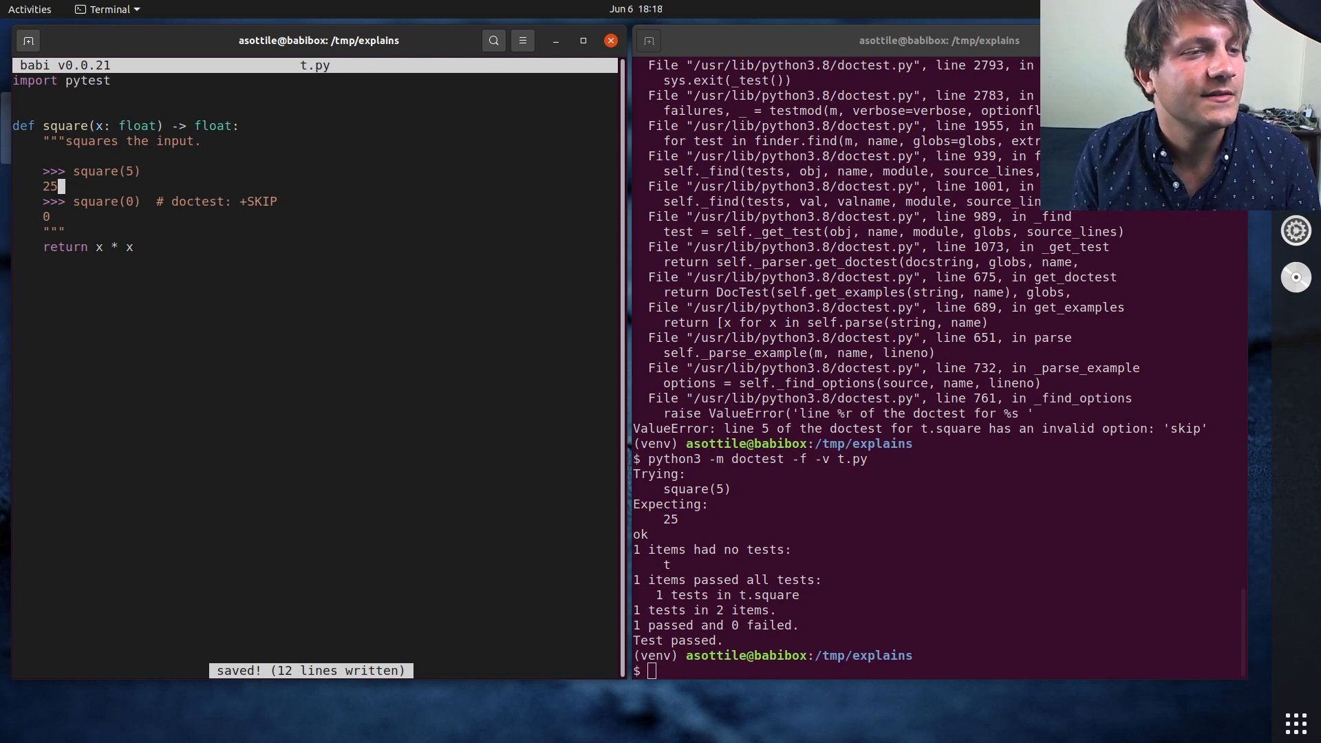
- Add a '>>> square(_)' example expecting 625 and rerun verbose doctest with 2 passed, 0 failed
{"action": "key", "text": "Enter"}
{"action": "type", "text": ">>>"}
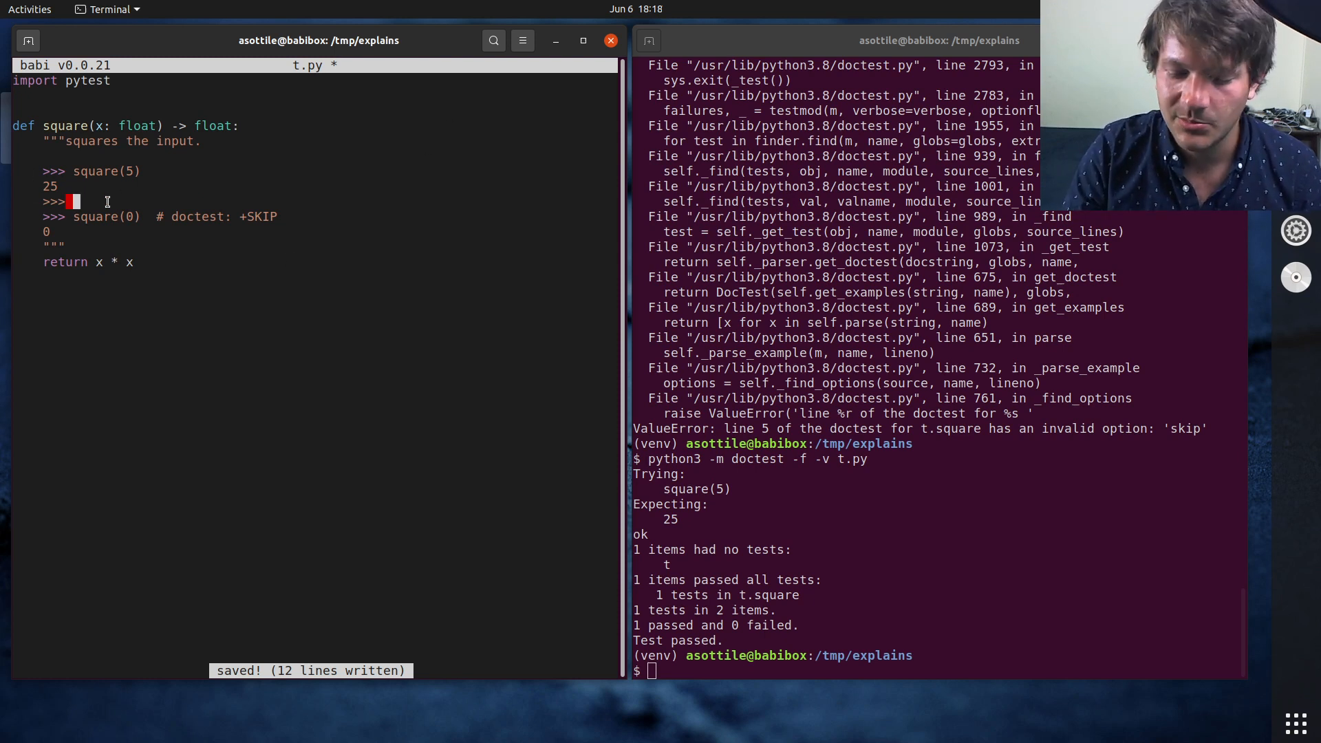
{"action": "type", "text": "s"}
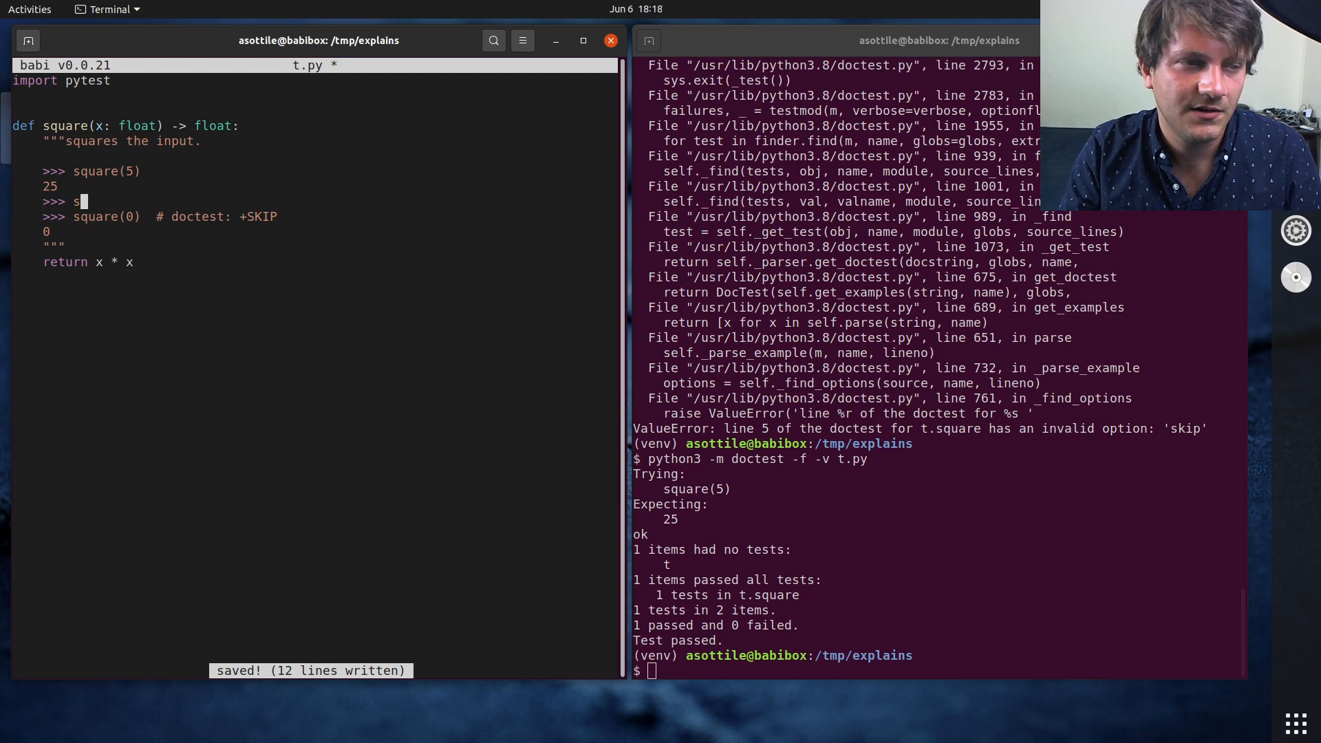
{"action": "type", "text": "quare(_"}
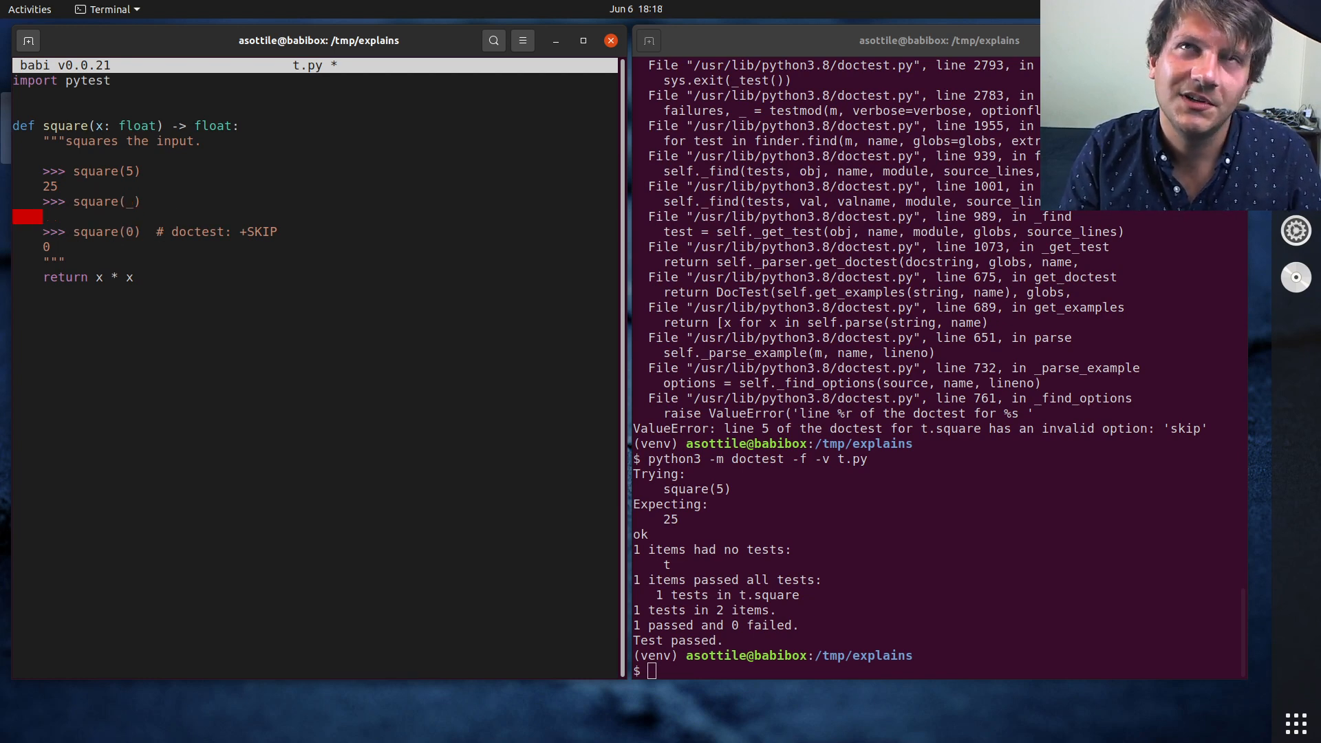
{"action": "type", "text": "python3 -m doctest -f -v t.py"}
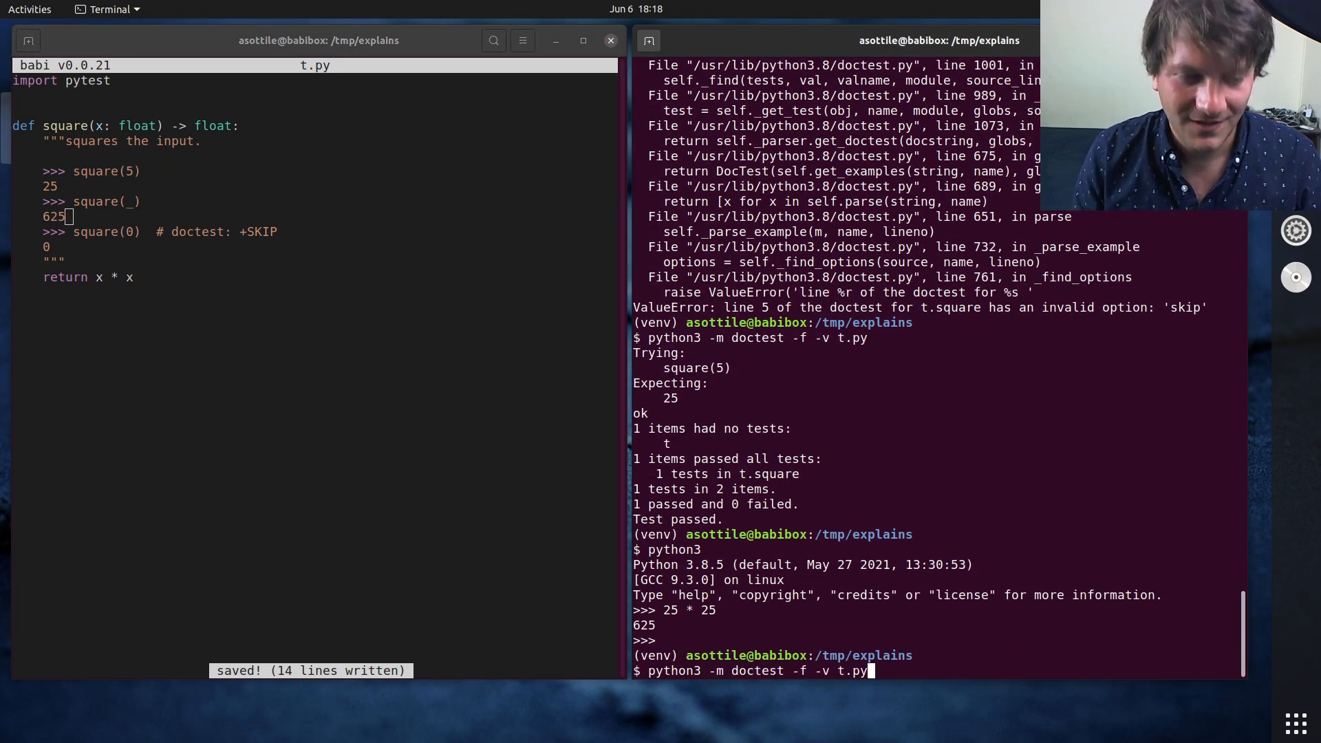
{"action": "key", "text": "Return"}
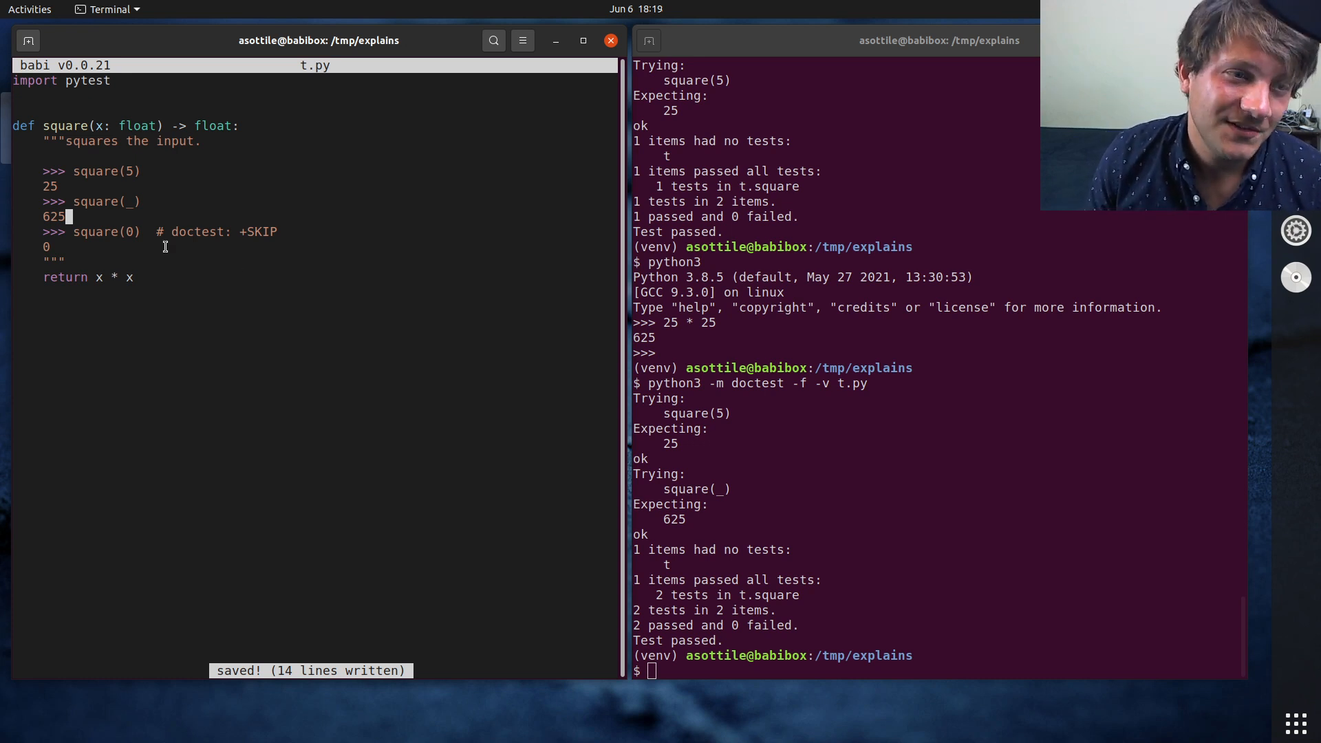
{"action": "left_click_drag", "start_coordinate": [152, 231], "coordinate": [276, 231]}
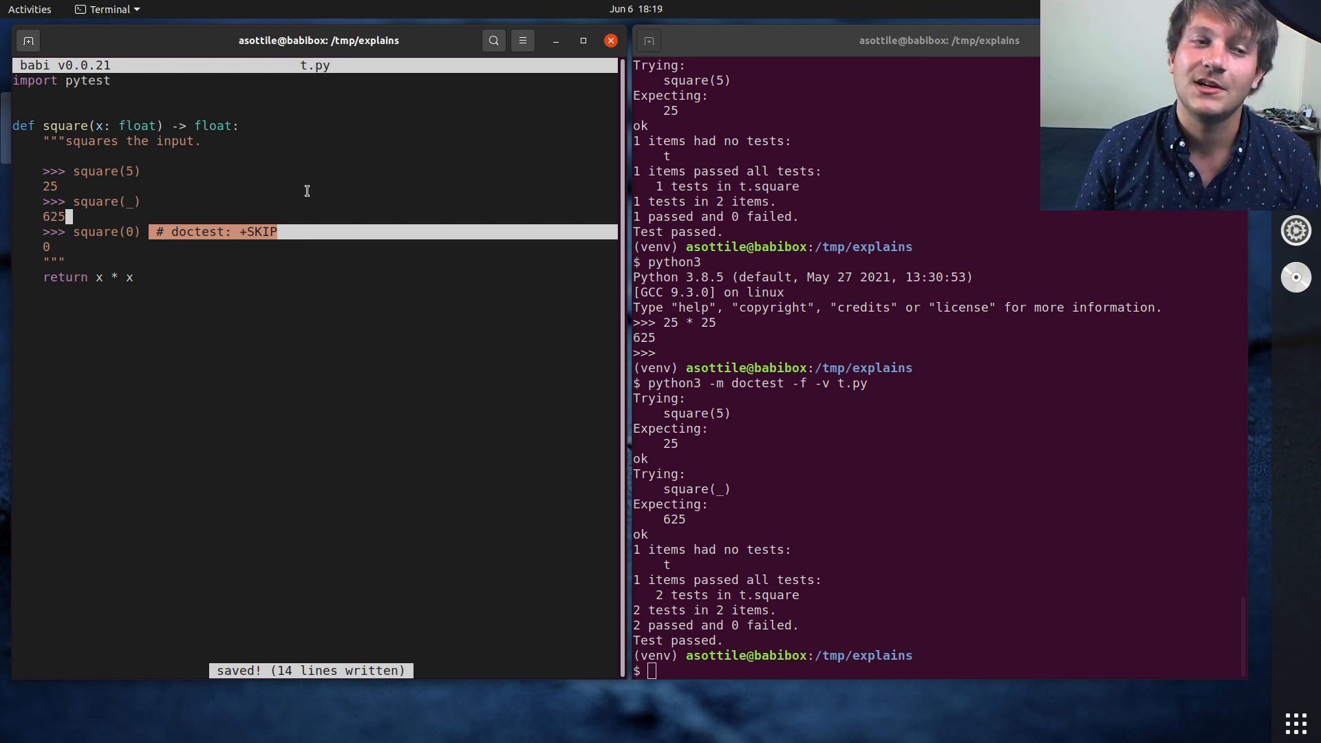
{"action": "mouse_move", "coordinate": [369, 261]}
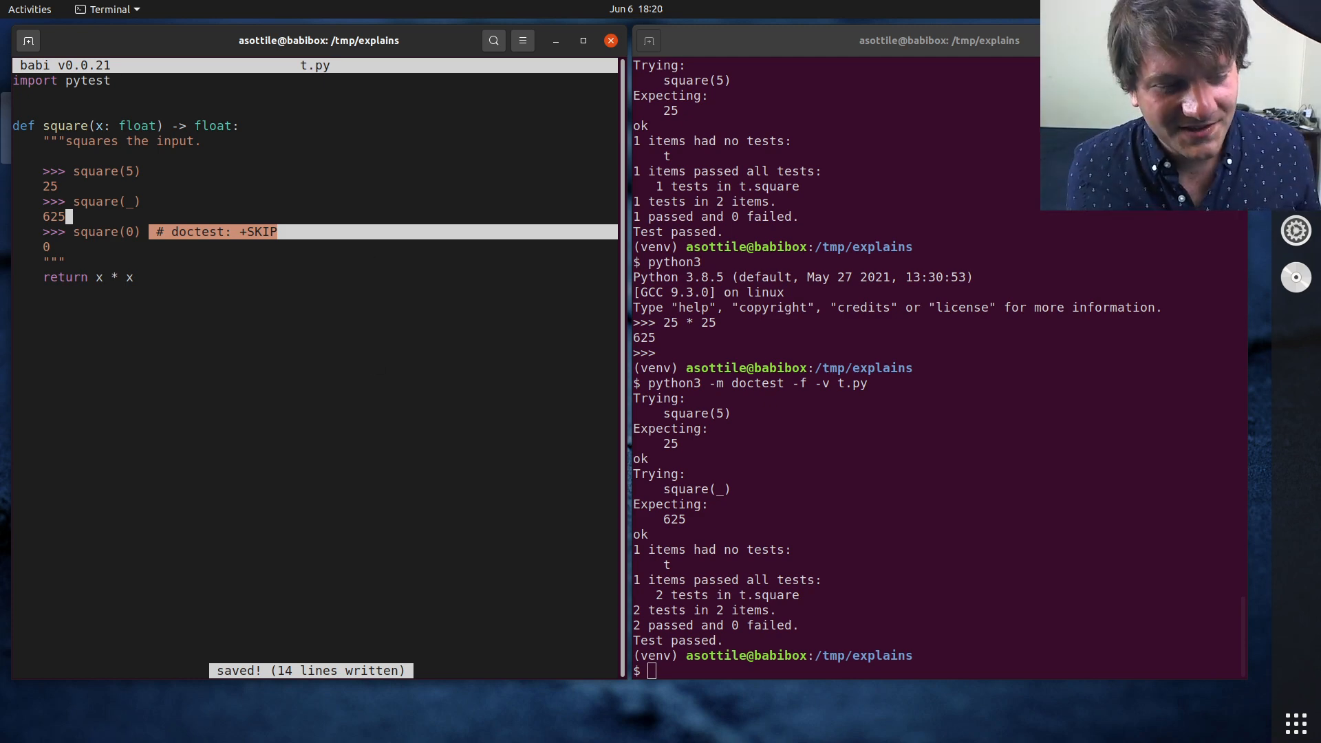
{"action": "type", "text": "github.com/asottile"}
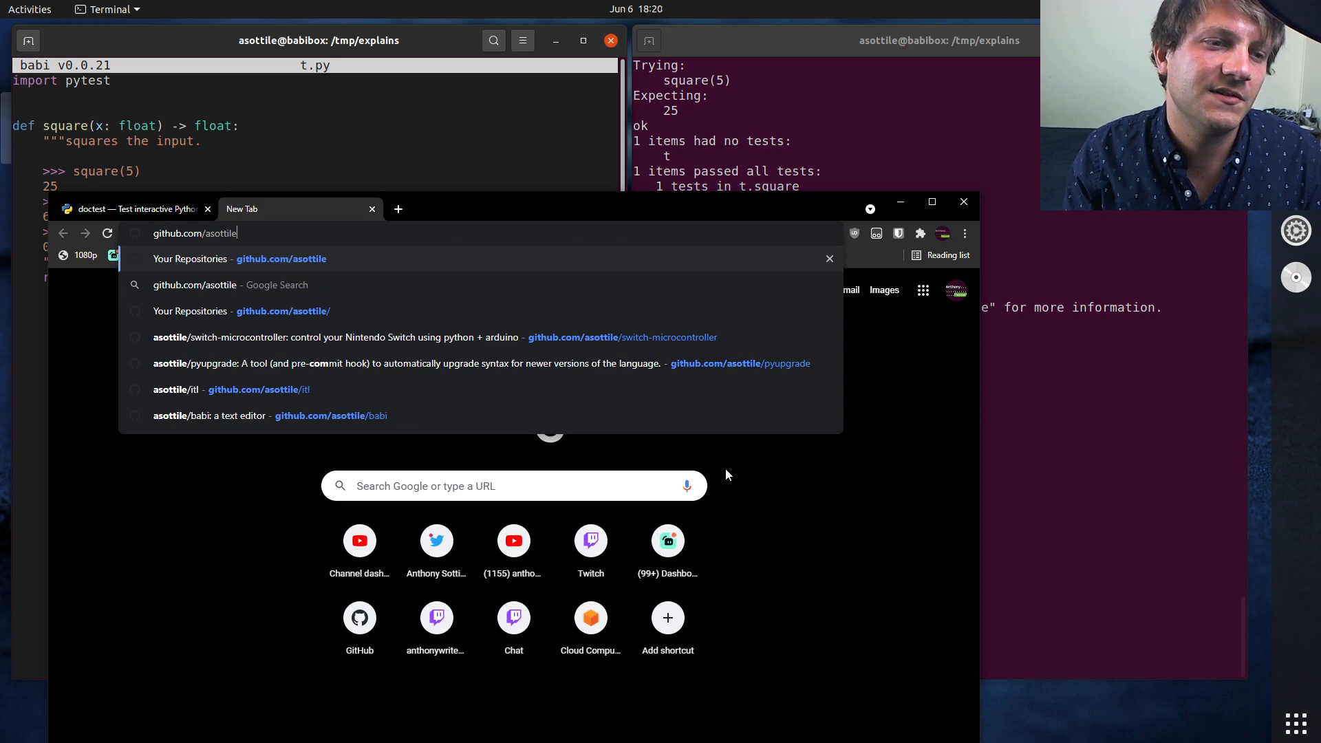
- Browse the asottile/blacken-docs README down to its pycon and rst code-block examples
{"action": "type", "text": "/blacken-docs"}
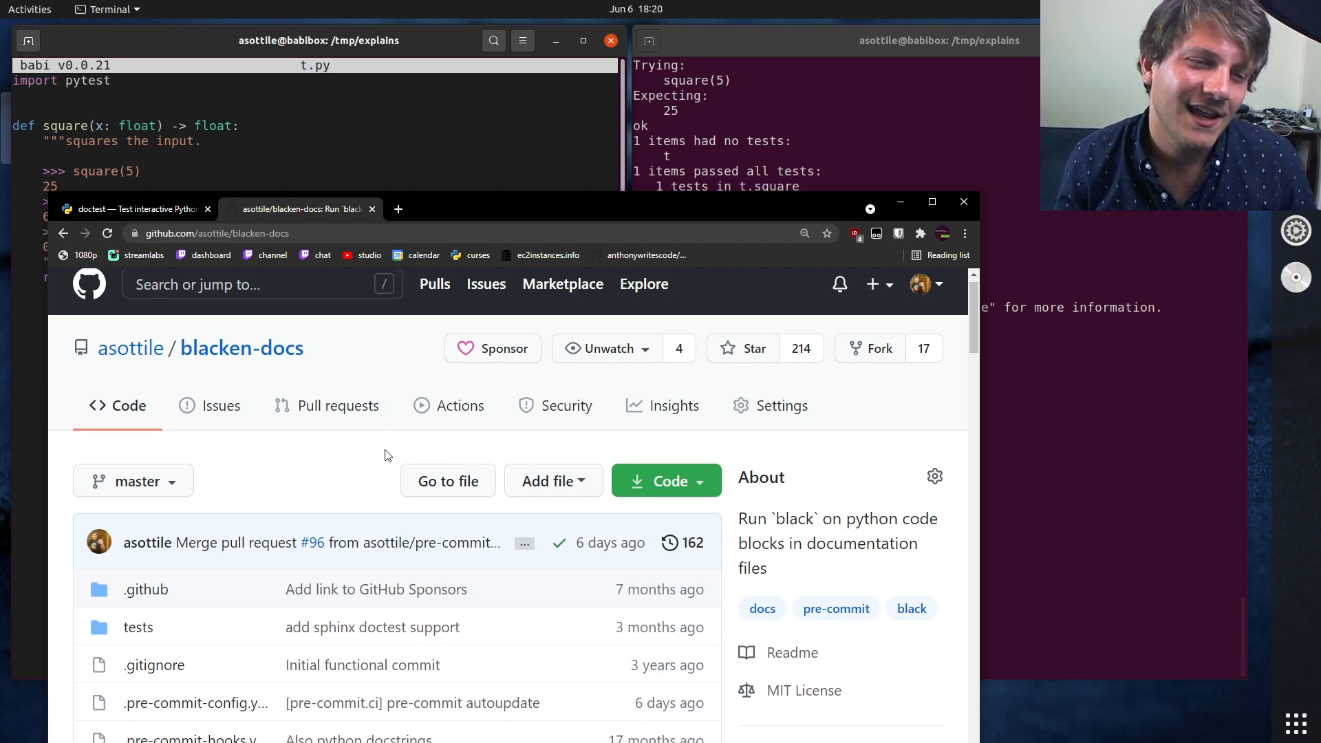
{"action": "scroll", "scroll_direction": "down", "scroll_amount": 3}
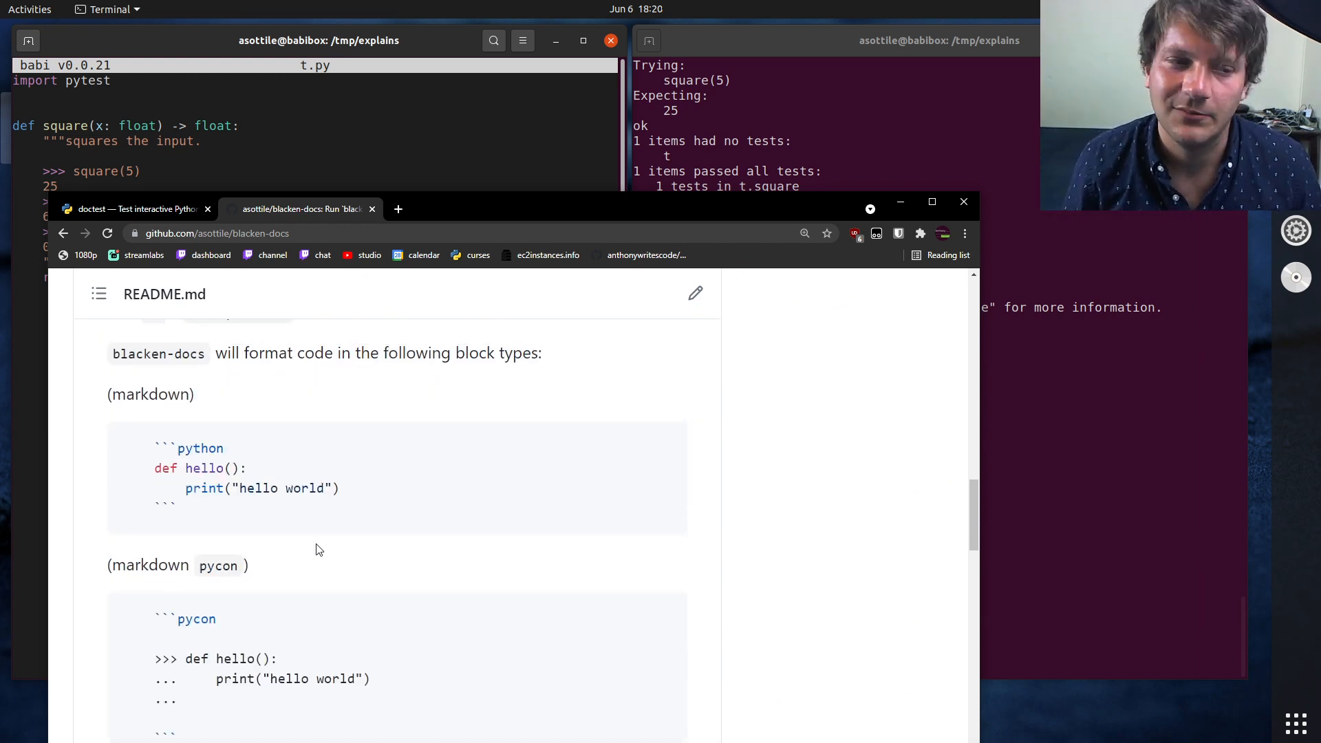
{"action": "scroll", "scroll_direction": "down", "scroll_amount": 3}
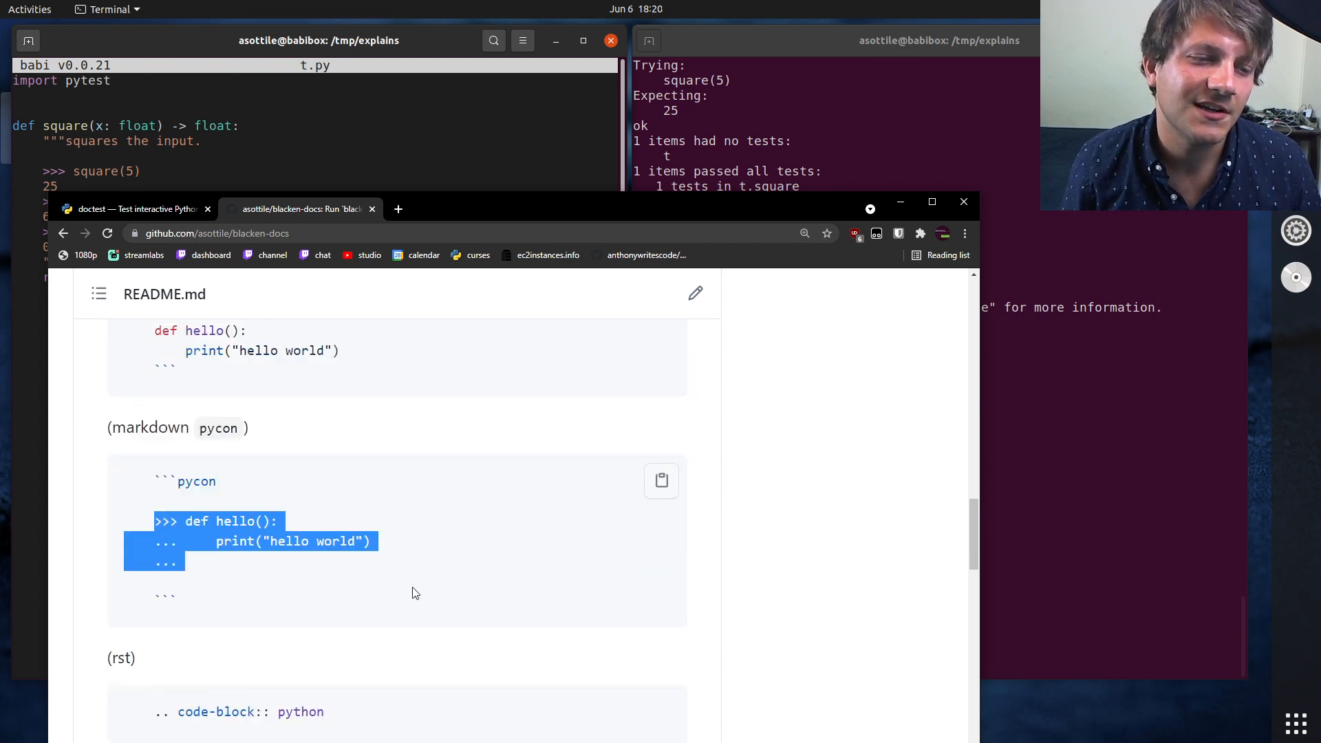
{"action": "scroll", "scroll_direction": "down", "scroll_amount": 3}
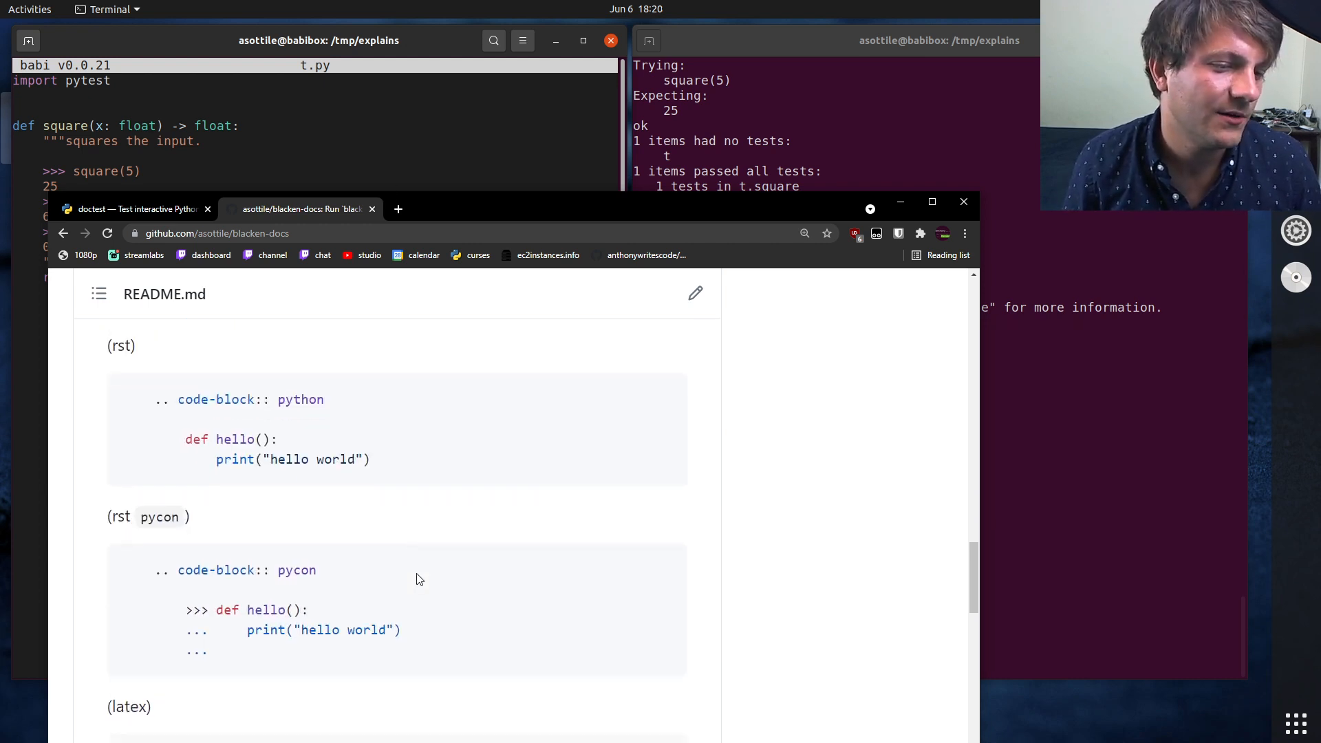
{"action": "scroll", "scroll_direction": "down", "scroll_amount": 3}
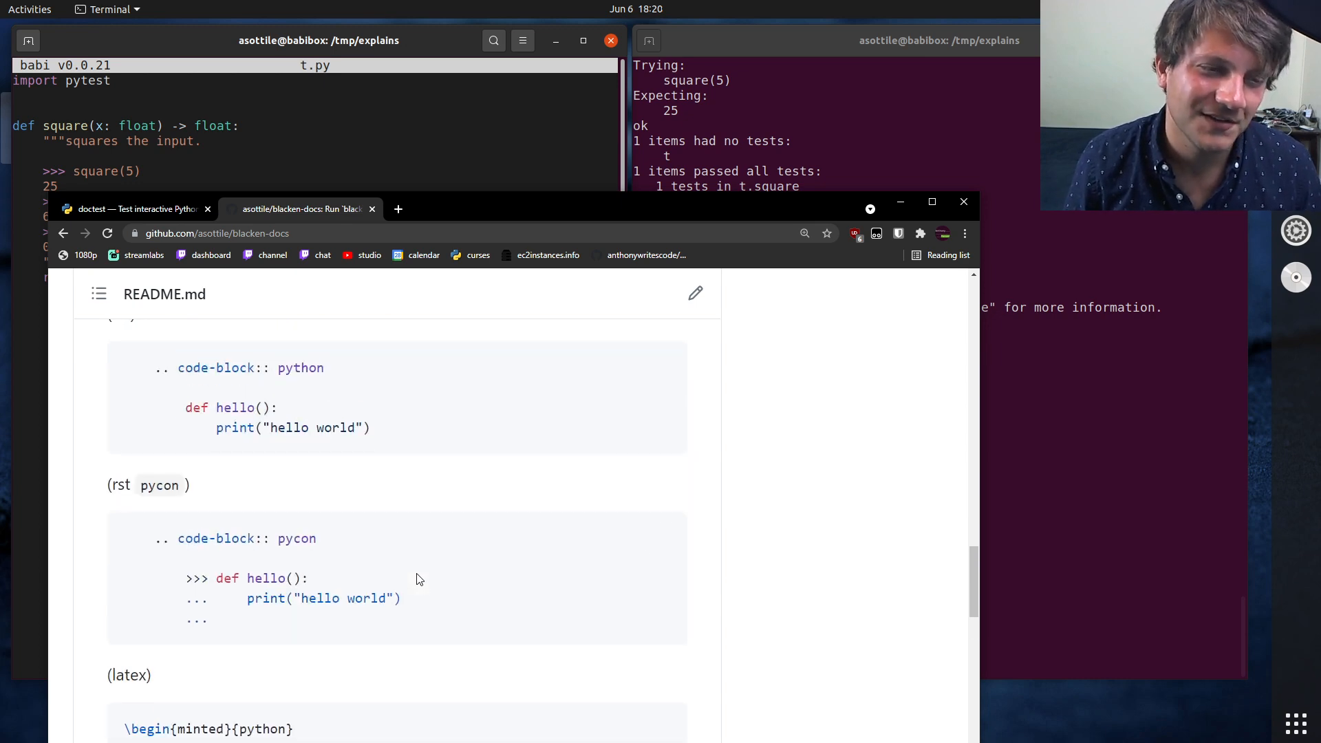